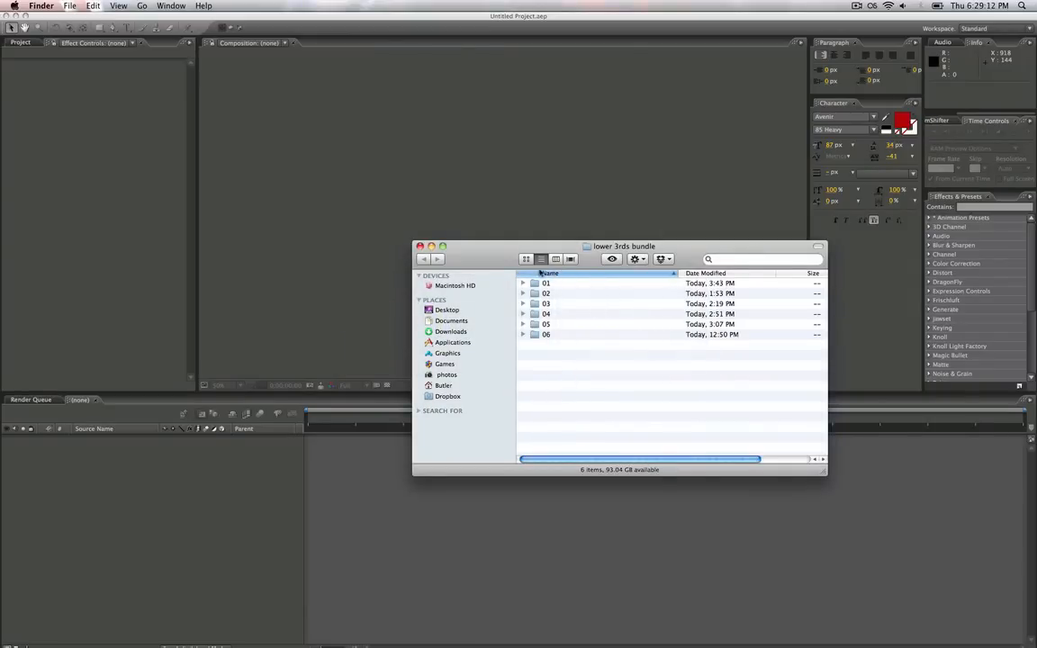
Step: Open template folder 01 and Quick Look its lower-third preview clip
{"action": "double_click", "coordinate": [545, 282]}
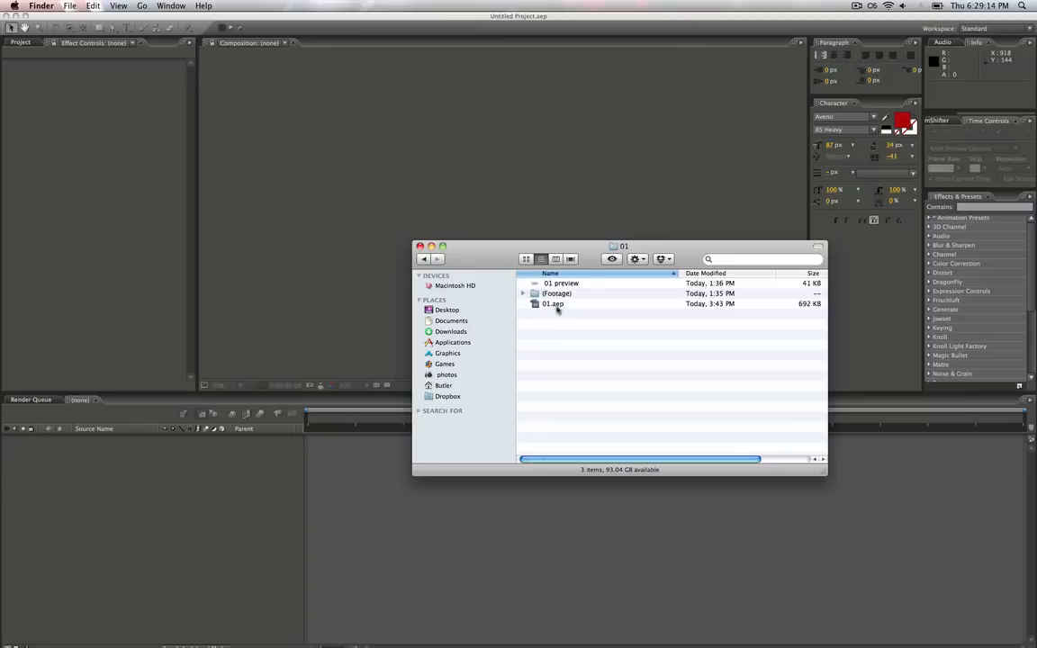
{"action": "left_click", "coordinate": [561, 283]}
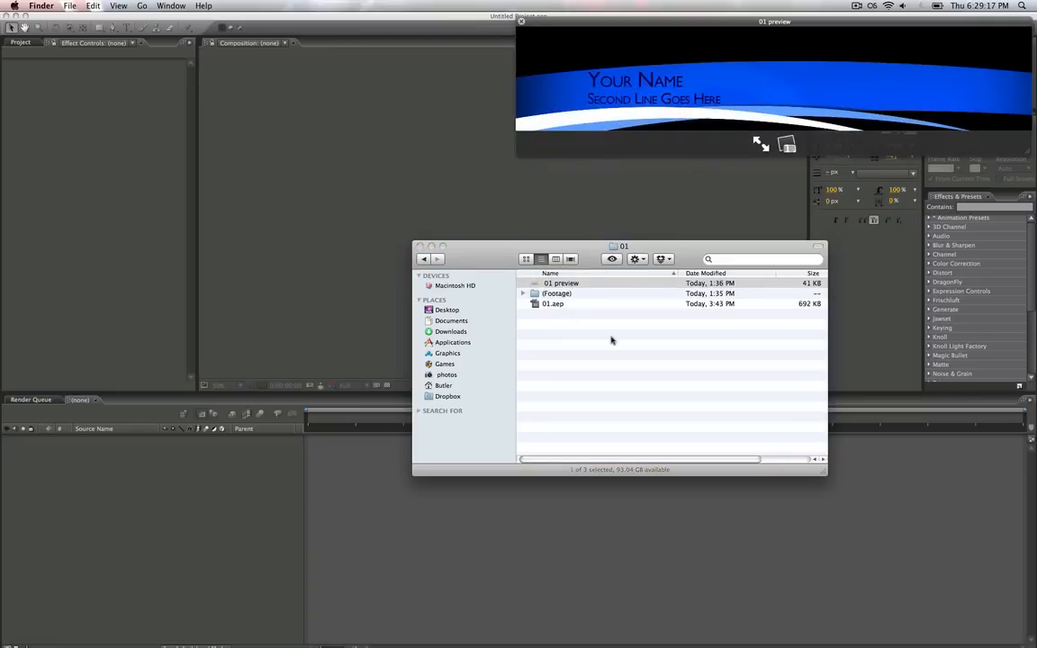
{"action": "left_click", "coordinate": [562, 282]}
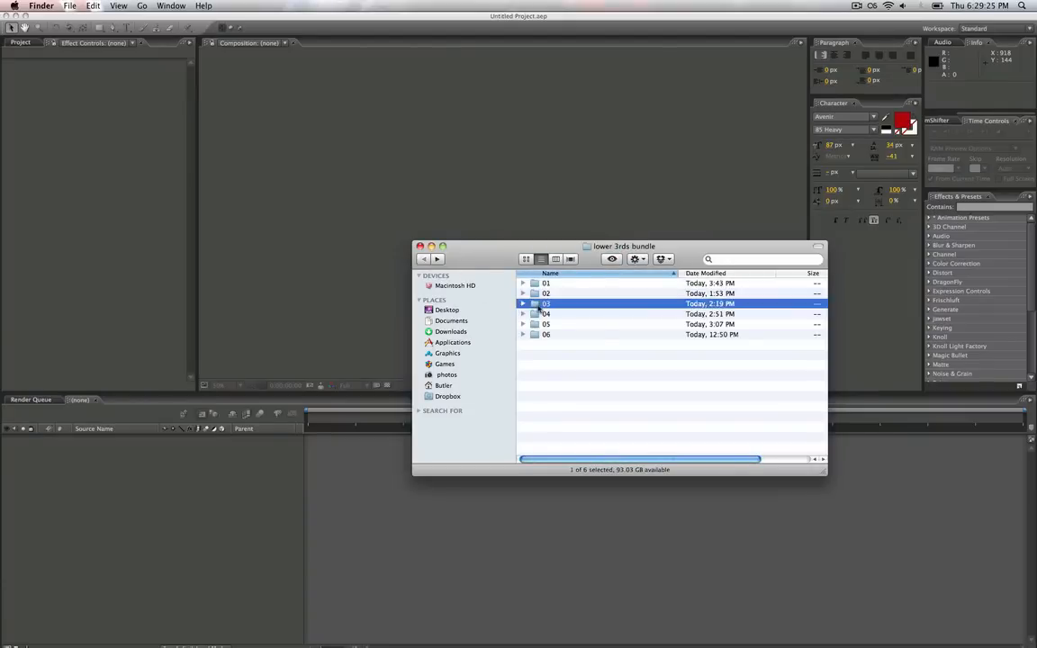
Step: Open folder 03, preview its clip and select the pre-rendered 03 project file
{"action": "double_click", "coordinate": [545, 302]}
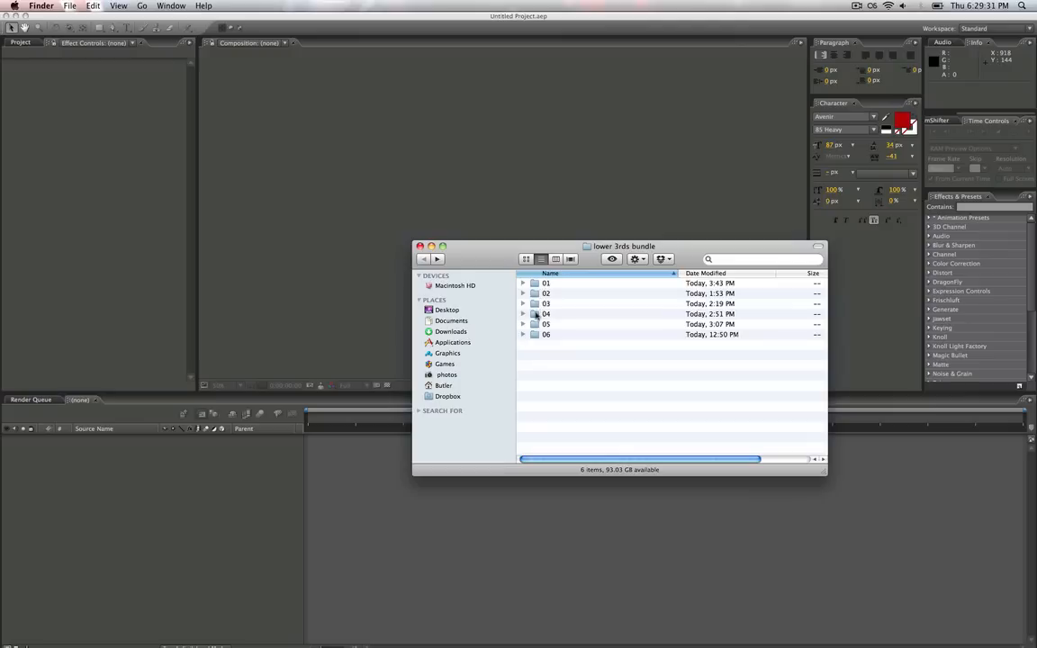
{"action": "double_click", "coordinate": [545, 303]}
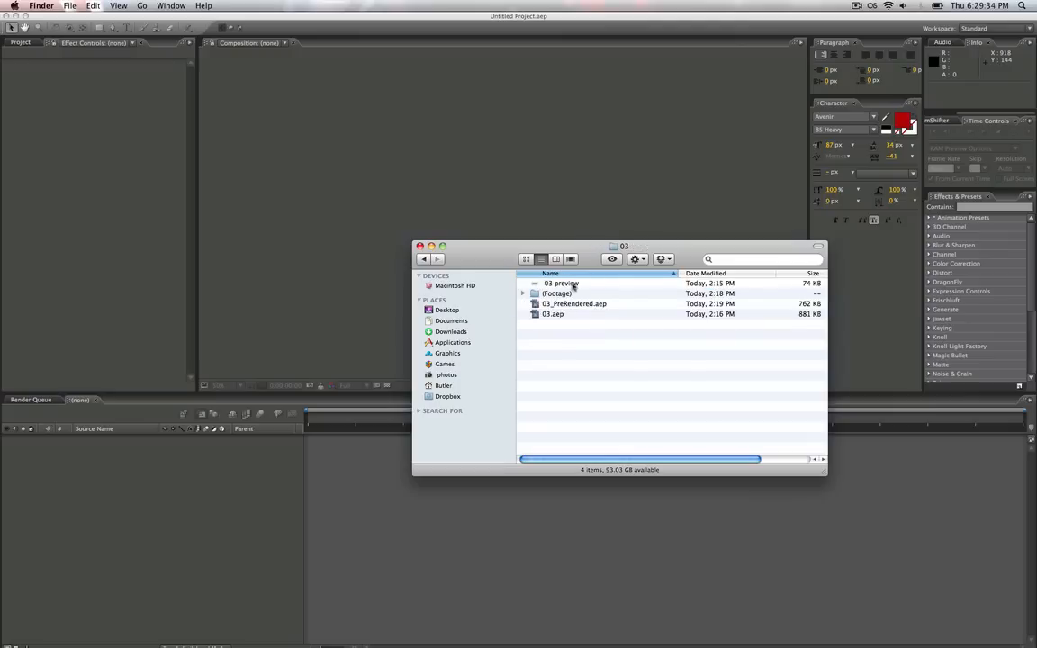
{"action": "left_click", "coordinate": [573, 303]}
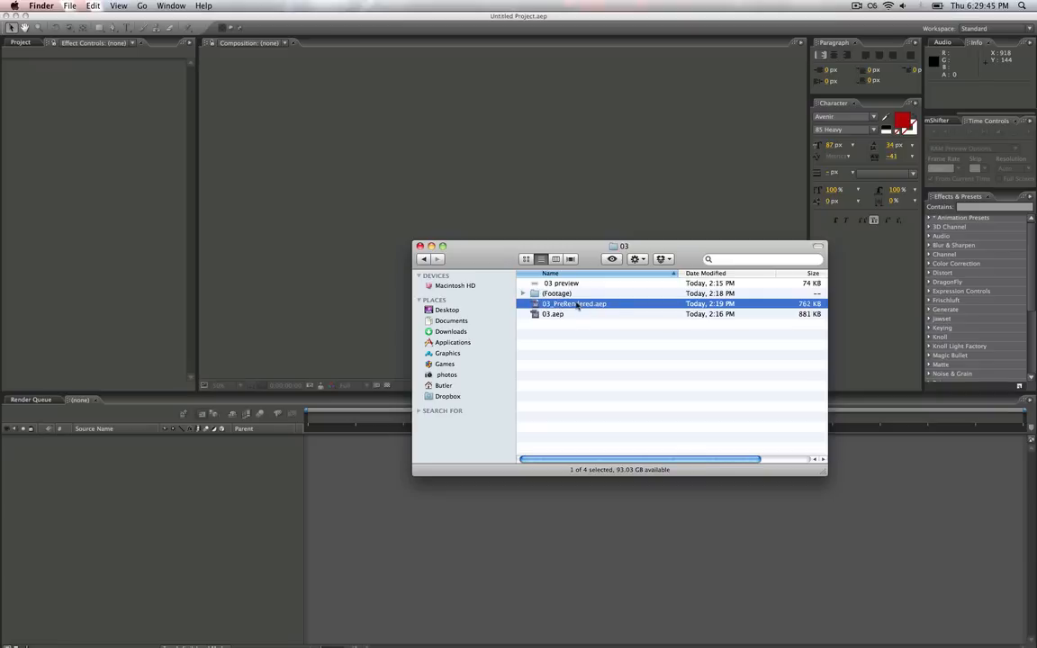
{"action": "left_click", "coordinate": [553, 314]}
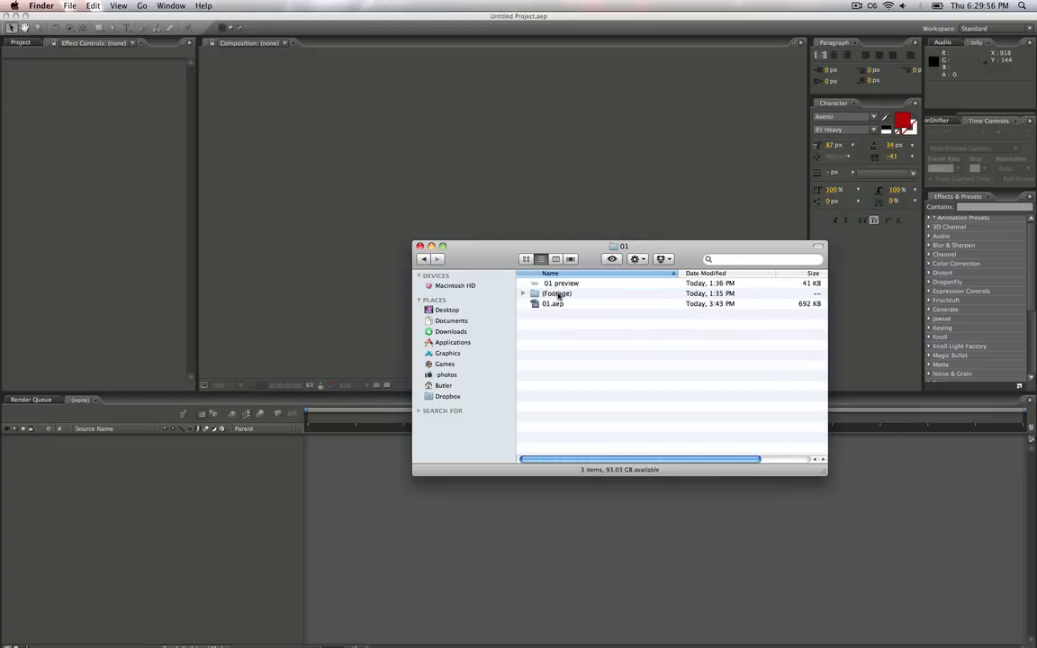
Step: Open 01.aep in After Effects
{"action": "double_click", "coordinate": [553, 304]}
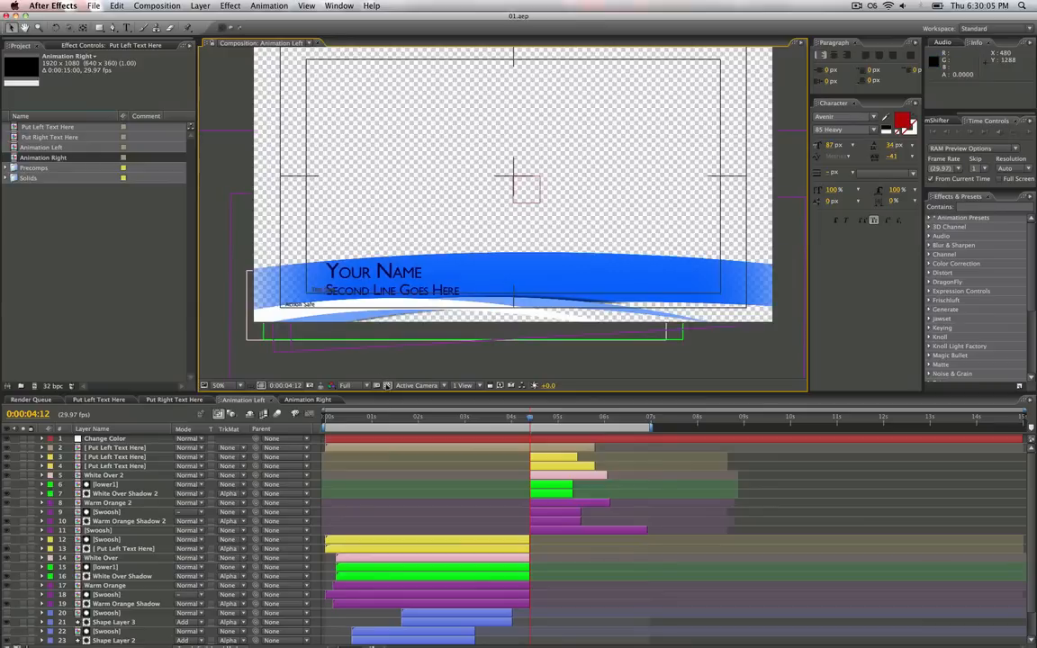
{"action": "mouse_move", "coordinate": [351, 259]}
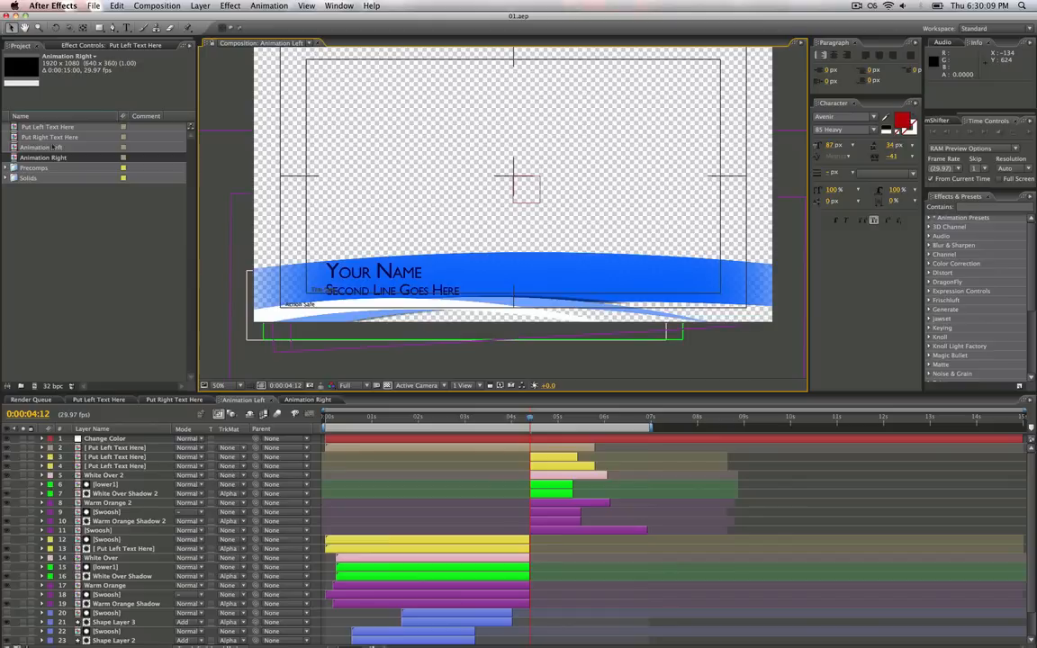
Step: In Put Left Text Here, retype the two lines as 'Matthew Butler' and 'butlerm.com'
{"action": "left_click", "coordinate": [48, 126]}
{"action": "type", "text": "M"}
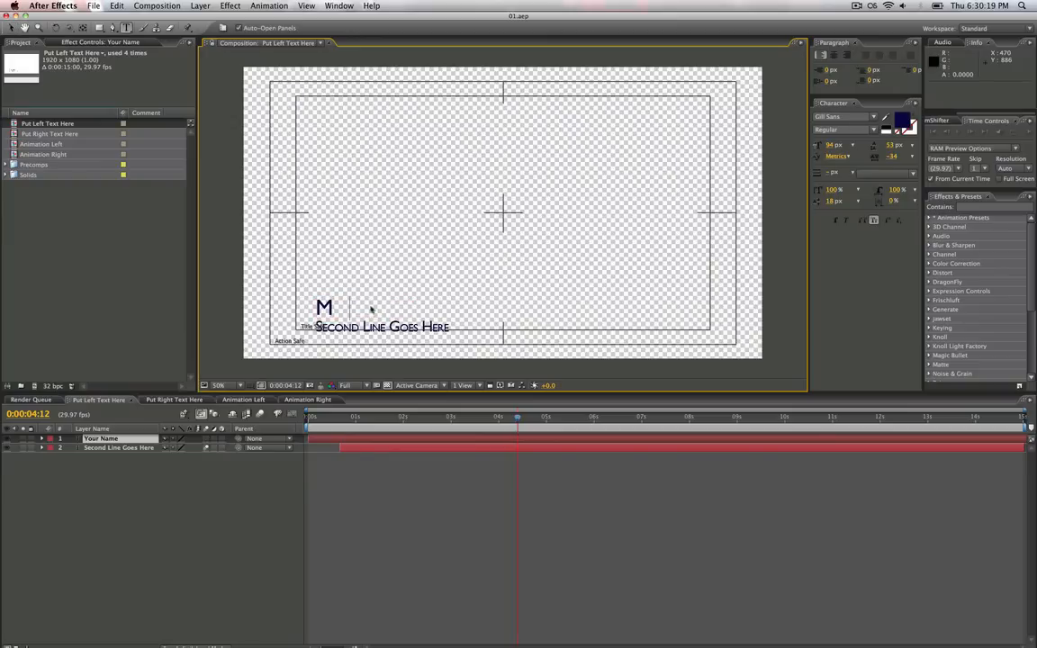
{"action": "type", "text": "atthew Butler"}
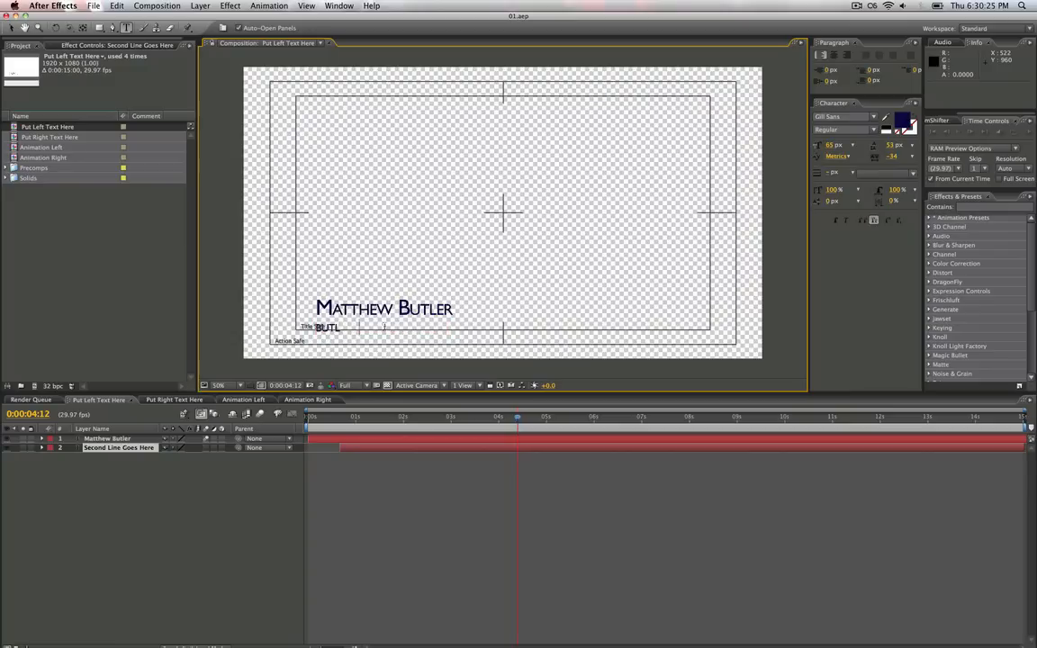
{"action": "type", "text": "butlerm.com"}
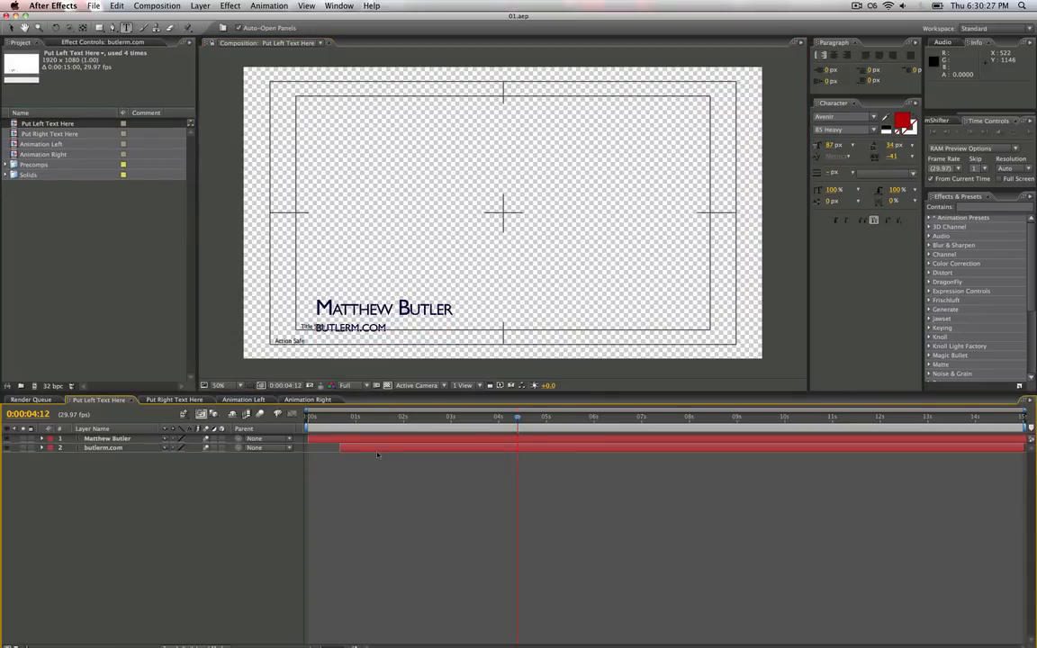
{"action": "mouse_move", "coordinate": [282, 416]}
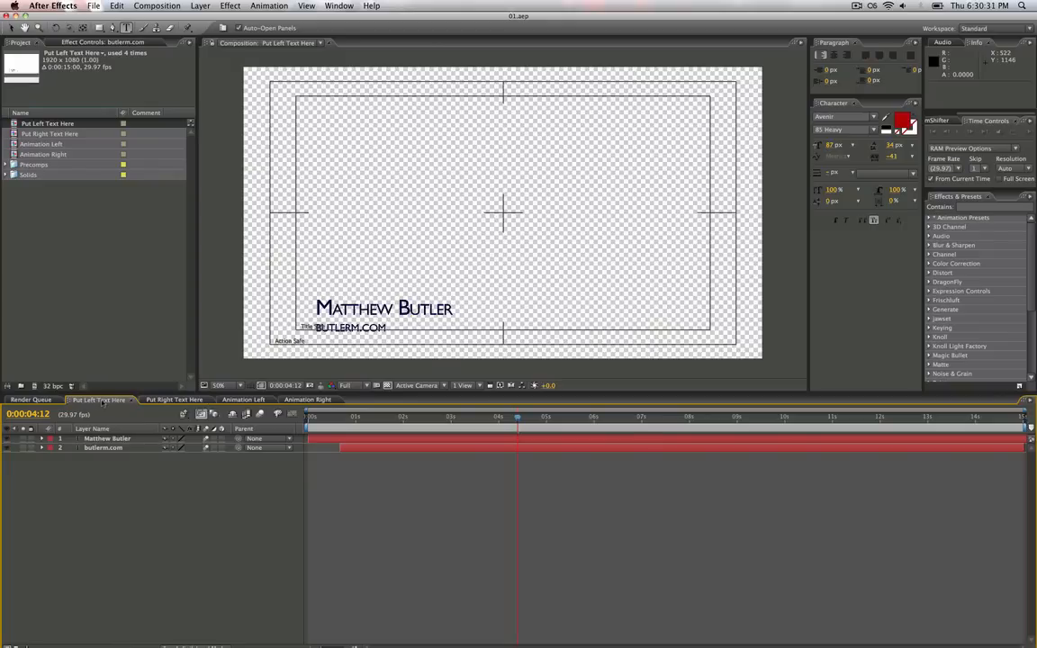
Step: In Animation Left, select Change Color and drag the Change Main Color Hue dial
{"action": "left_click", "coordinate": [243, 400]}
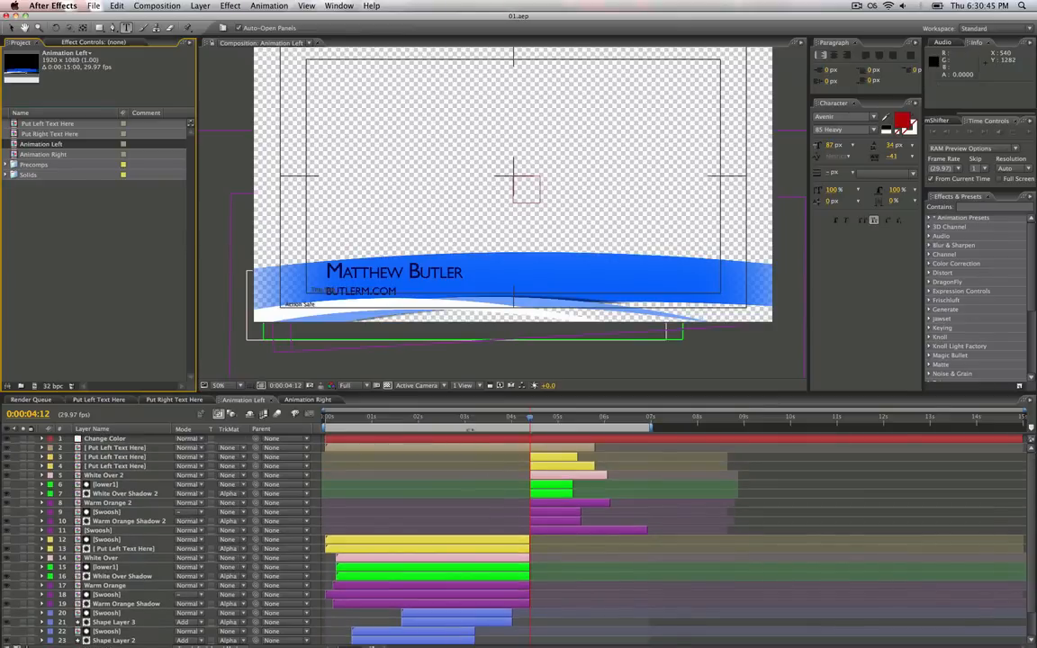
{"action": "left_click", "coordinate": [105, 438]}
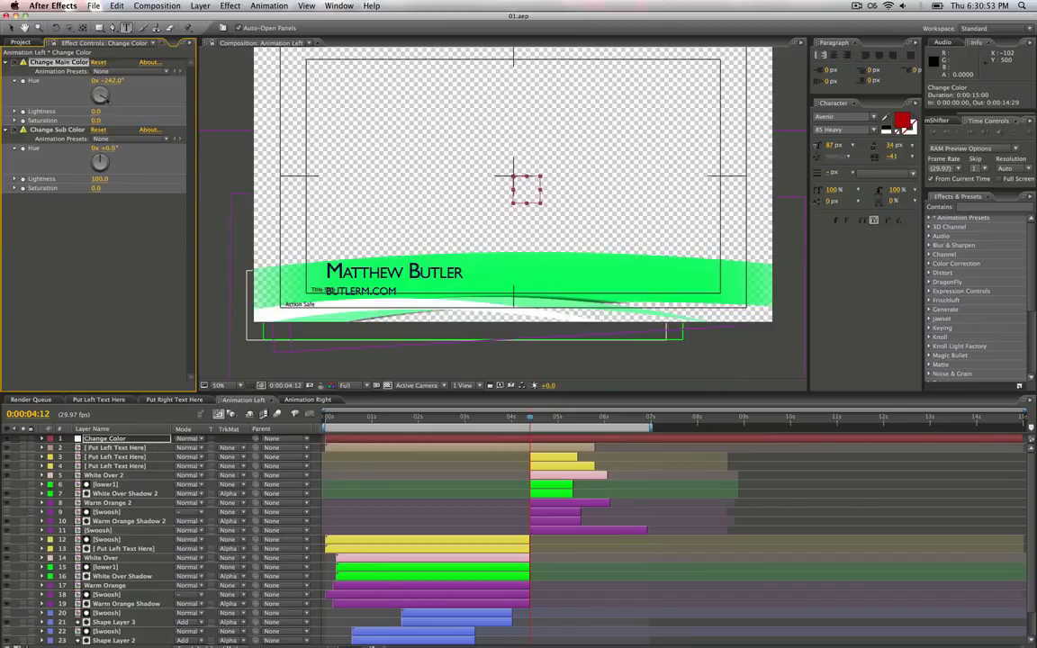
{"action": "left_click_drag", "start_coordinate": [101, 162], "coordinate": [108, 158]}
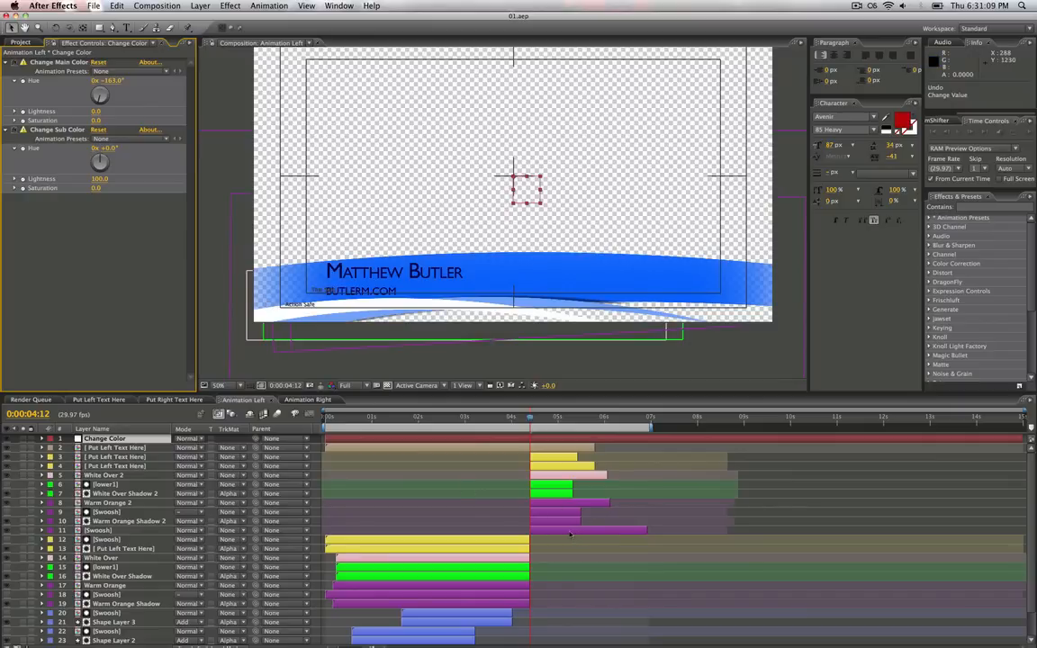
Step: Select the Swoosh layer and slide the outro layers to start at 7 seconds
{"action": "left_click", "coordinate": [99, 529]}
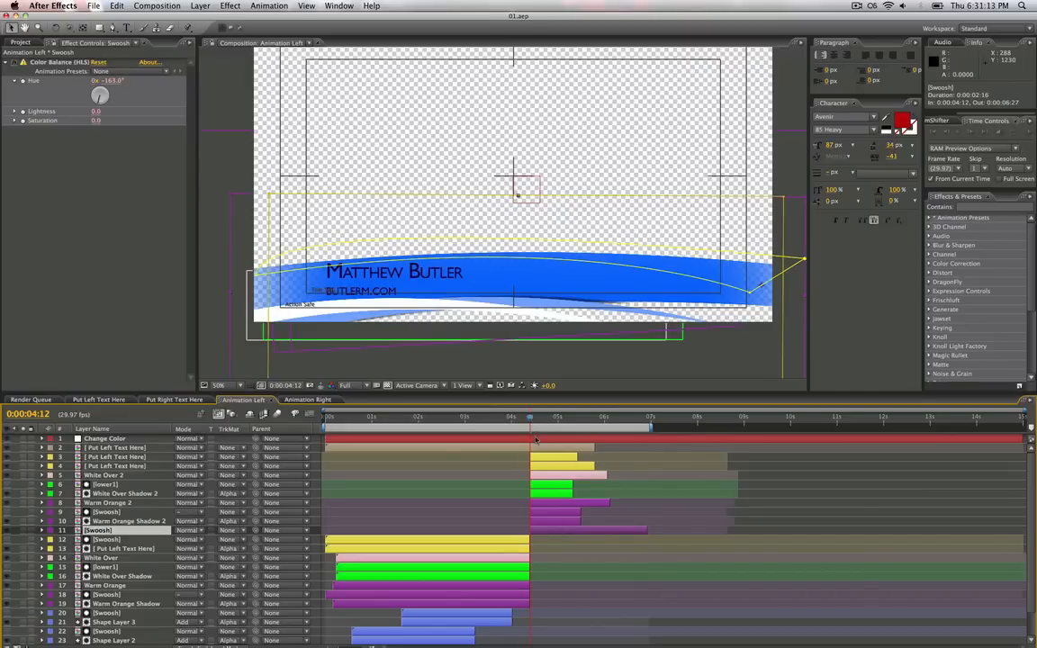
{"action": "left_click", "coordinate": [567, 415]}
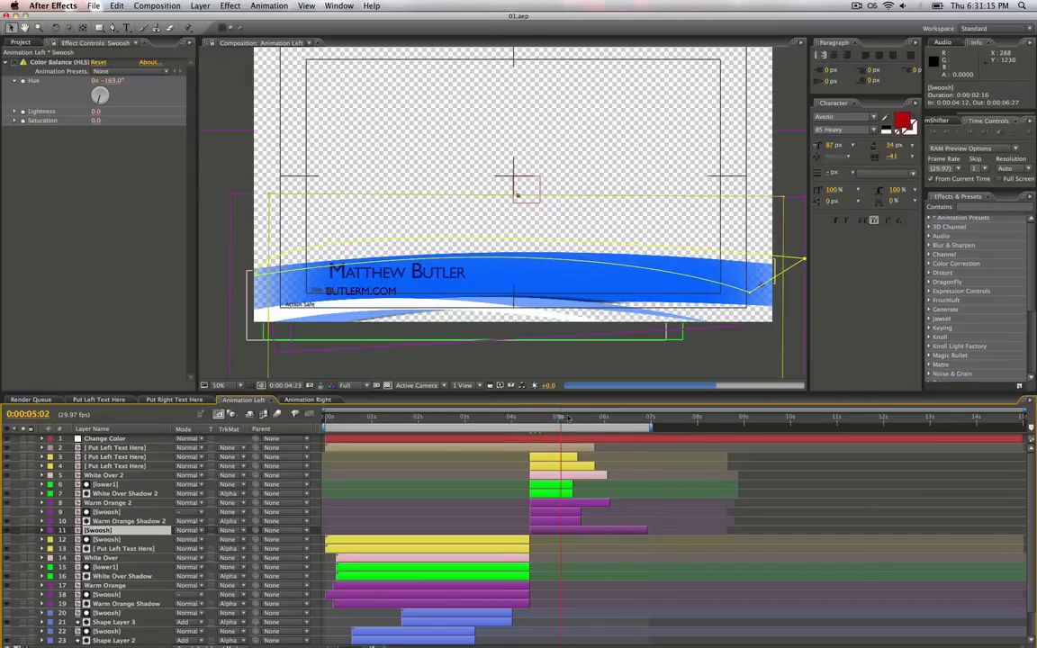
{"action": "left_click", "coordinate": [598, 416]}
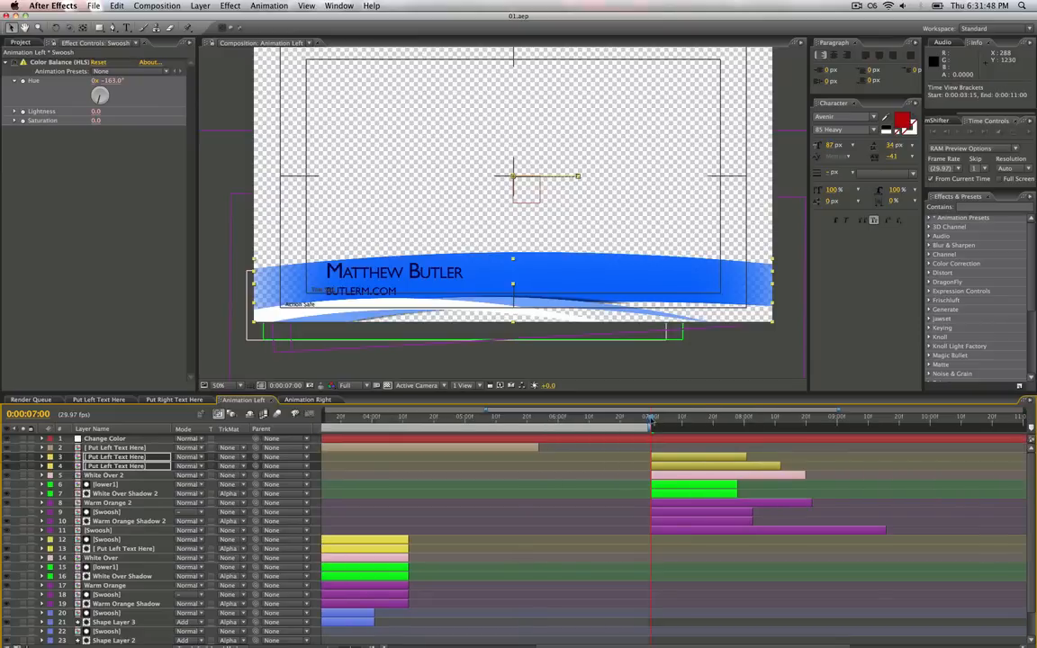
{"action": "left_click_drag", "start_coordinate": [652, 416], "coordinate": [650, 416]}
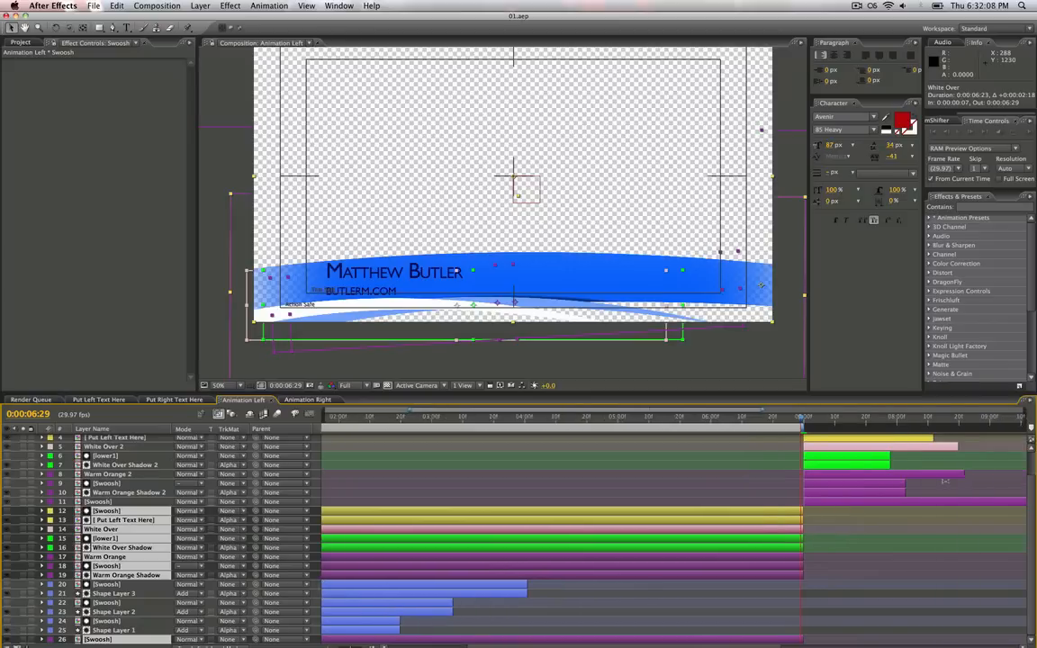
{"action": "left_click", "coordinate": [957, 416]}
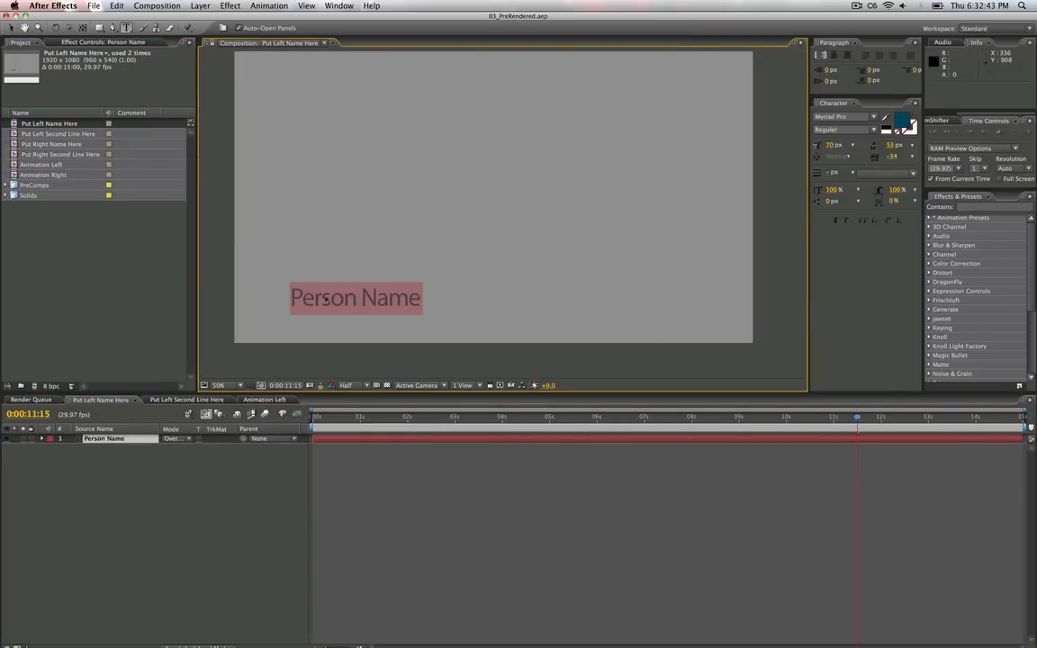
{"action": "type", "text": "Matthew Butler"}
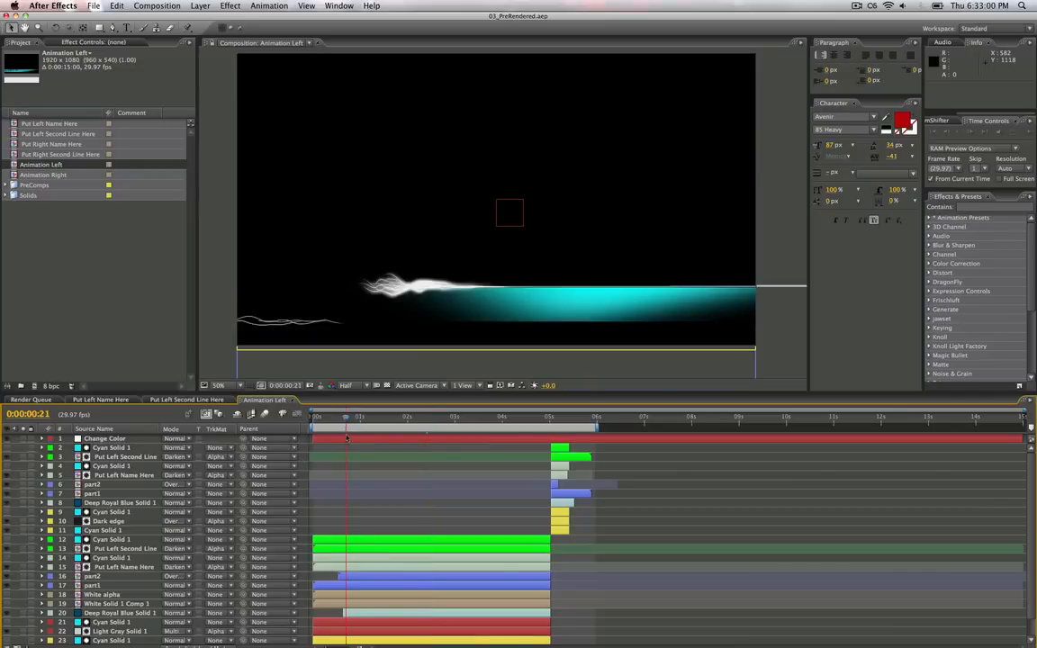
Step: Shift the Change Color hue by +76° to turn the name bar green
{"action": "left_click_drag", "start_coordinate": [346, 416], "coordinate": [369, 415]}
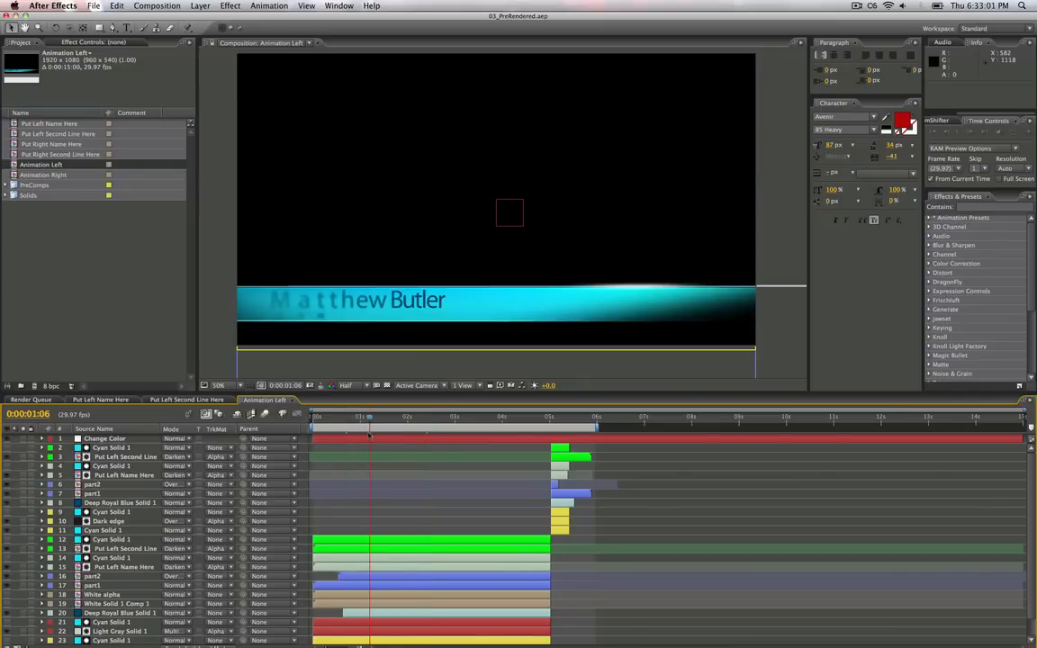
{"action": "left_click", "coordinate": [104, 438]}
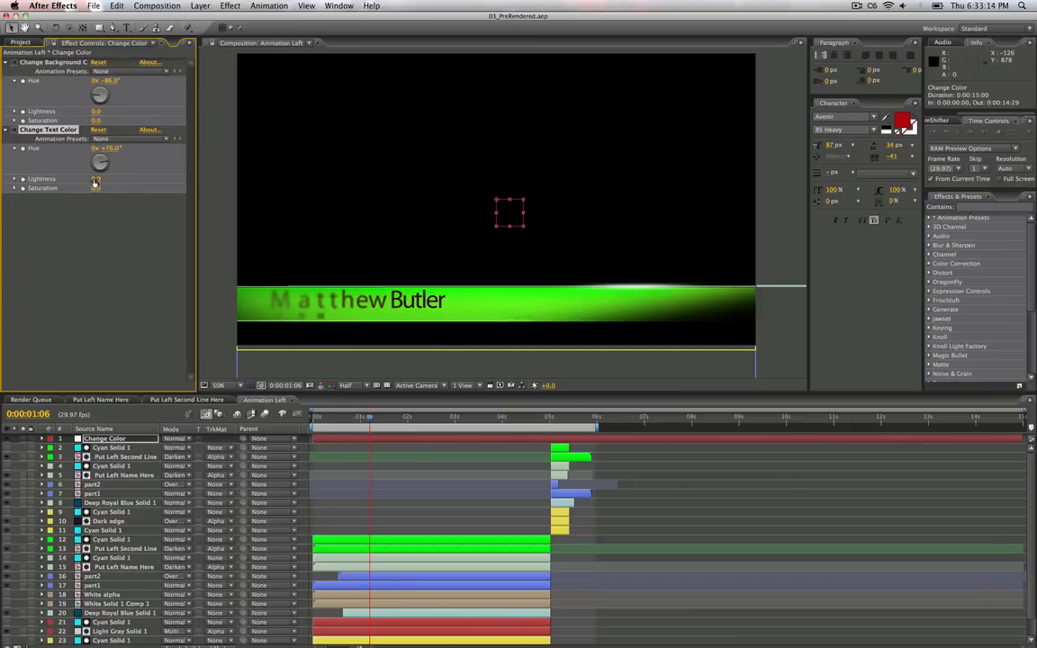
{"action": "left_click_drag", "start_coordinate": [96, 178], "coordinate": [96, 189]}
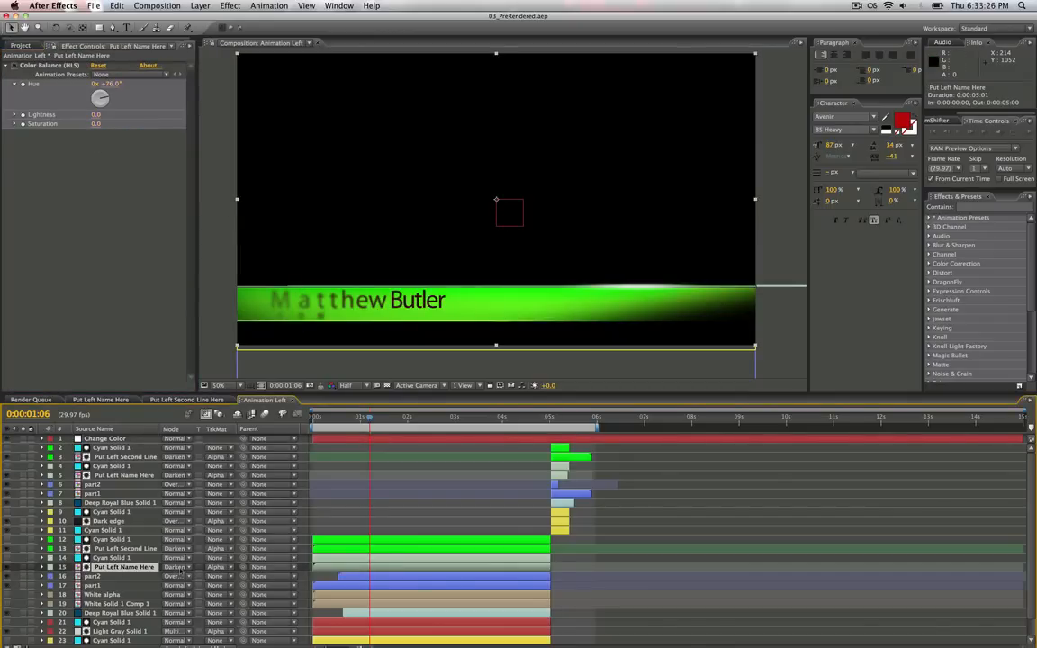
Step: Try the Add blending mode on the name layer, then undo it
{"action": "left_click", "coordinate": [177, 566]}
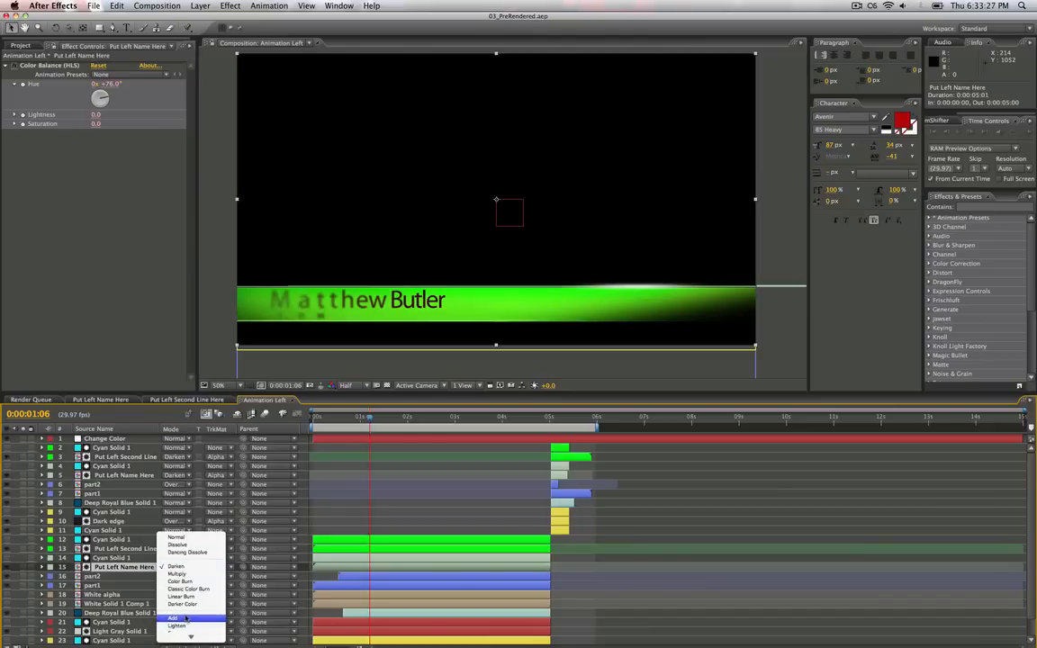
{"action": "left_click", "coordinate": [172, 616]}
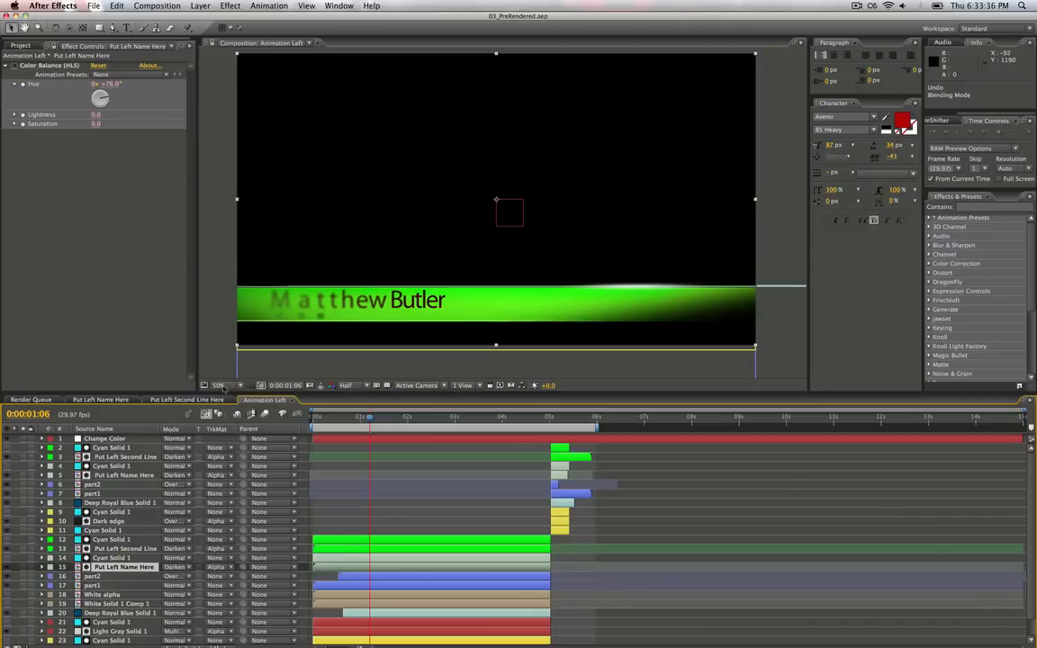
{"action": "mouse_move", "coordinate": [384, 579]}
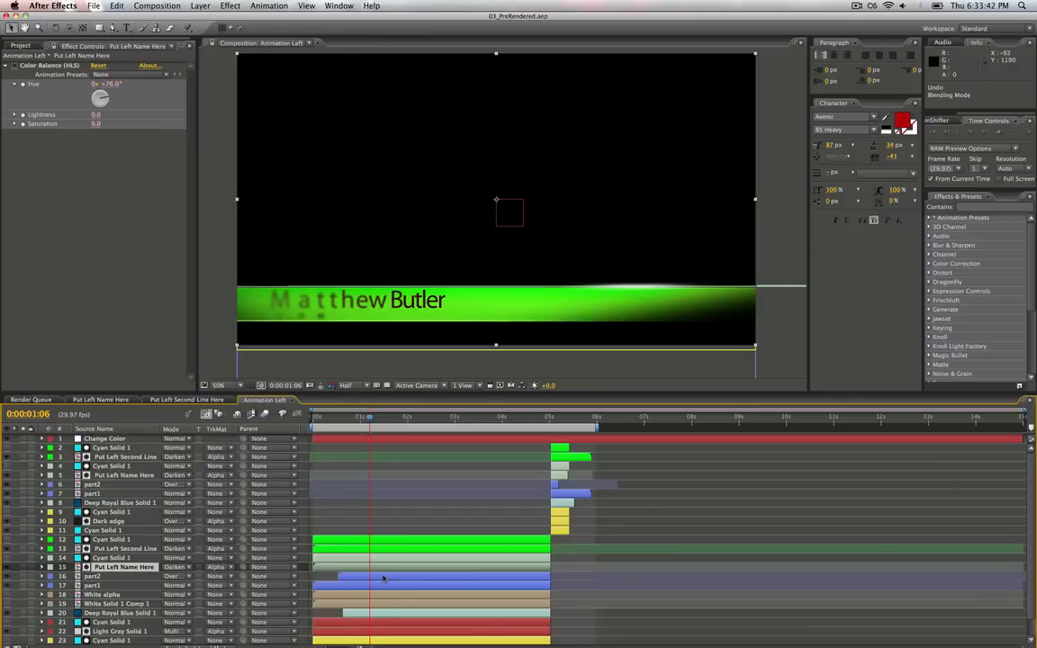
{"action": "left_click", "coordinate": [126, 548]}
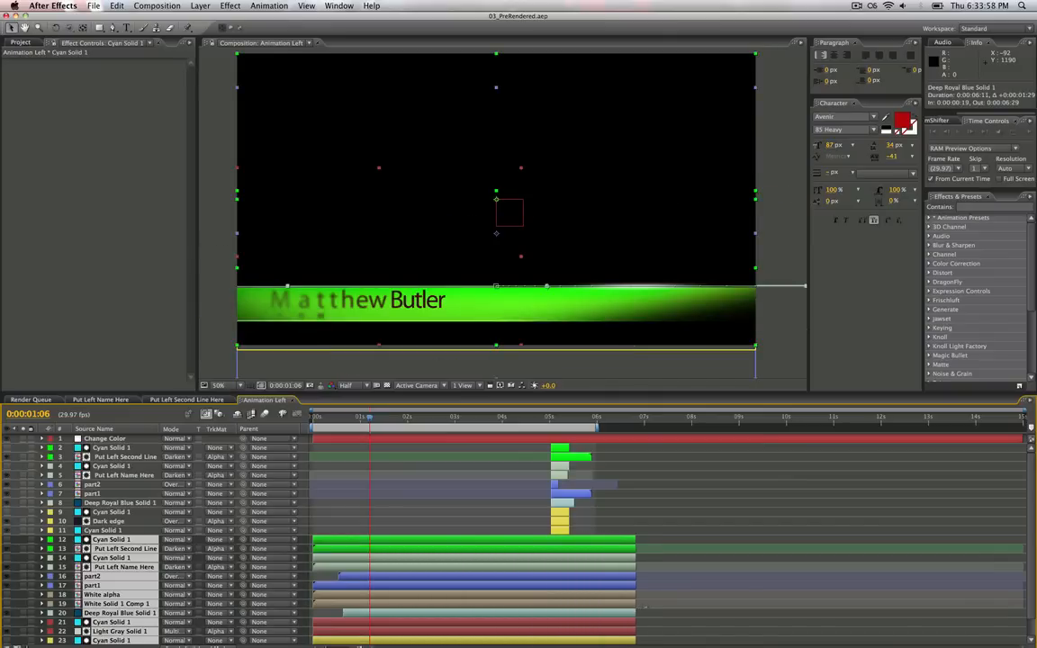
Step: Make the outro begin around 7 seconds and scrub through to check the timing
{"action": "left_click", "coordinate": [646, 416]}
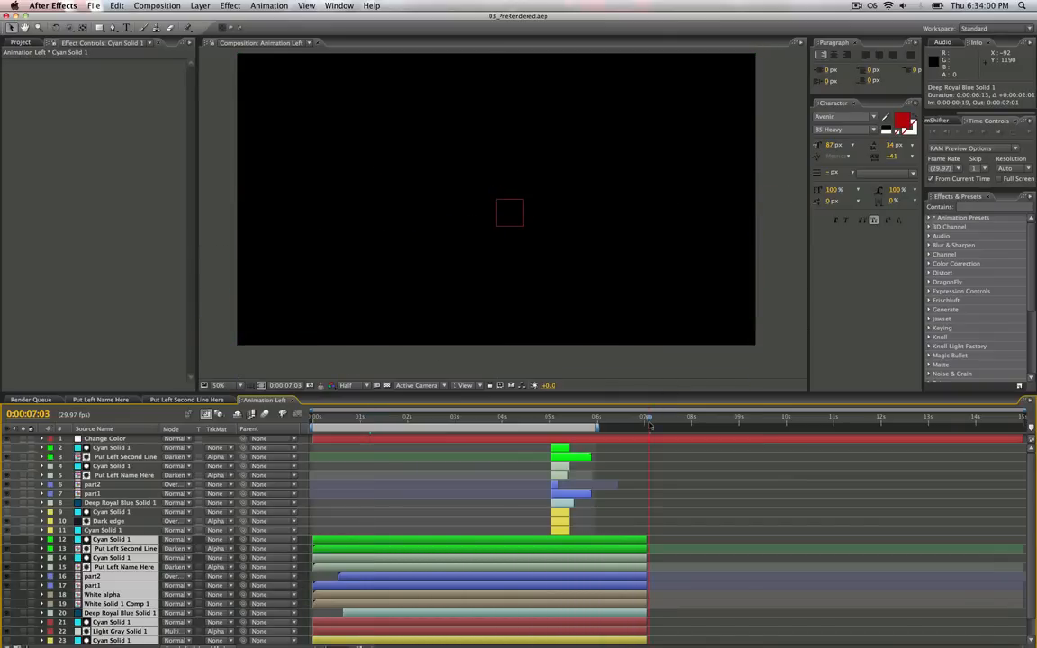
{"action": "mouse_move", "coordinate": [646, 423]}
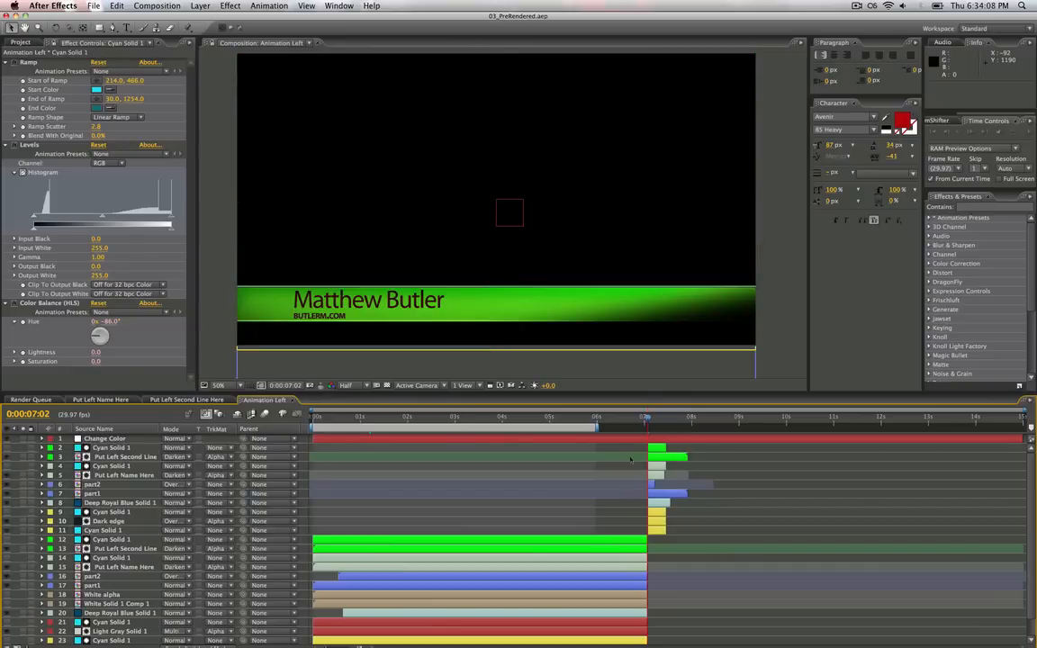
{"action": "left_click", "coordinate": [644, 416]}
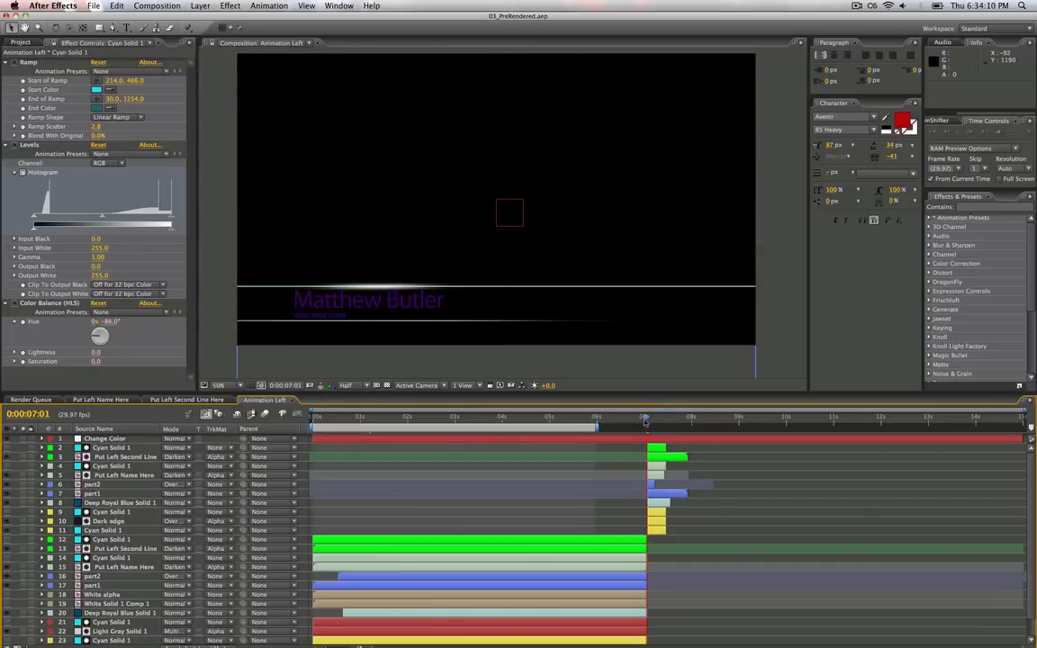
{"action": "left_click_drag", "start_coordinate": [646, 416], "coordinate": [551, 416]}
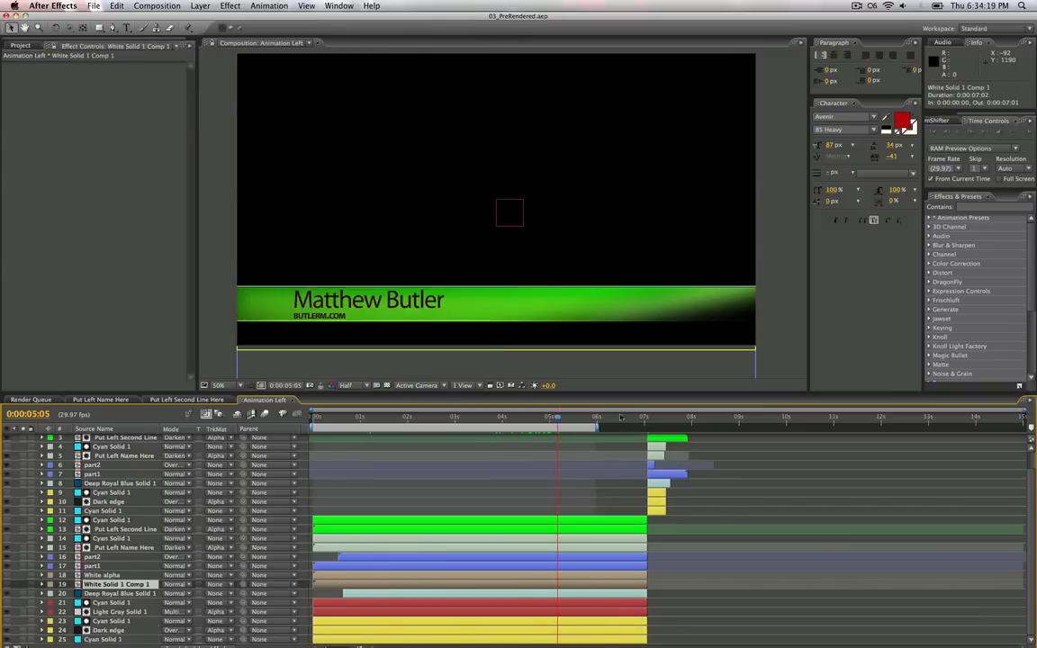
Step: Open the Put Right Name Here comp and close the project, bringing up the save prompt
{"action": "left_click", "coordinate": [671, 416]}
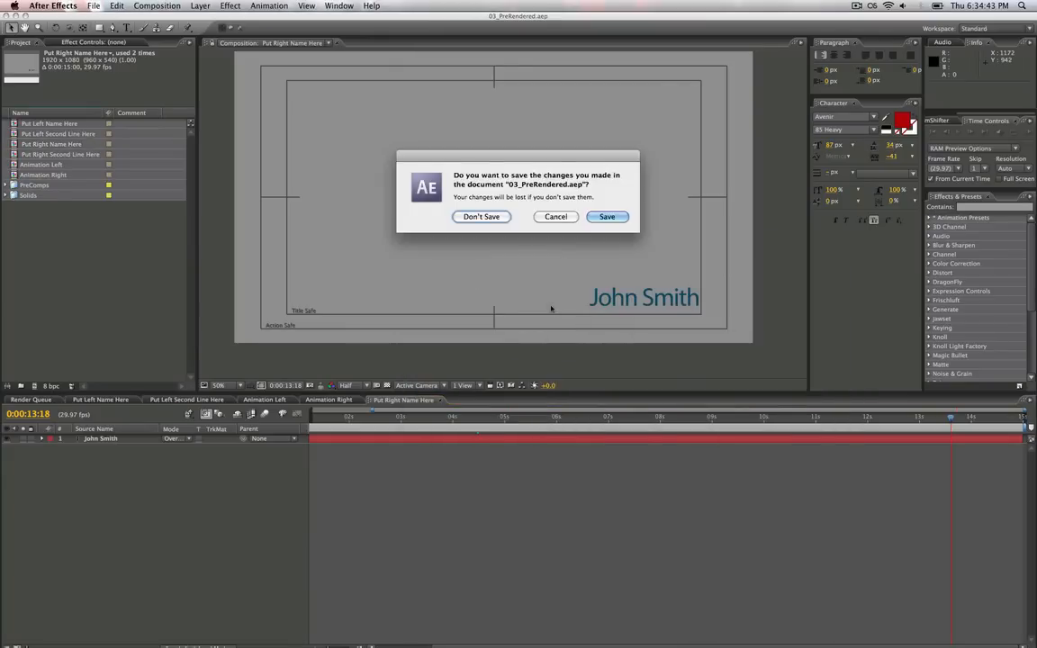
Step: Answer the save prompt and dismiss the 3D Stroke warning for 06_Prerendered.aep
{"action": "left_click", "coordinate": [481, 216]}
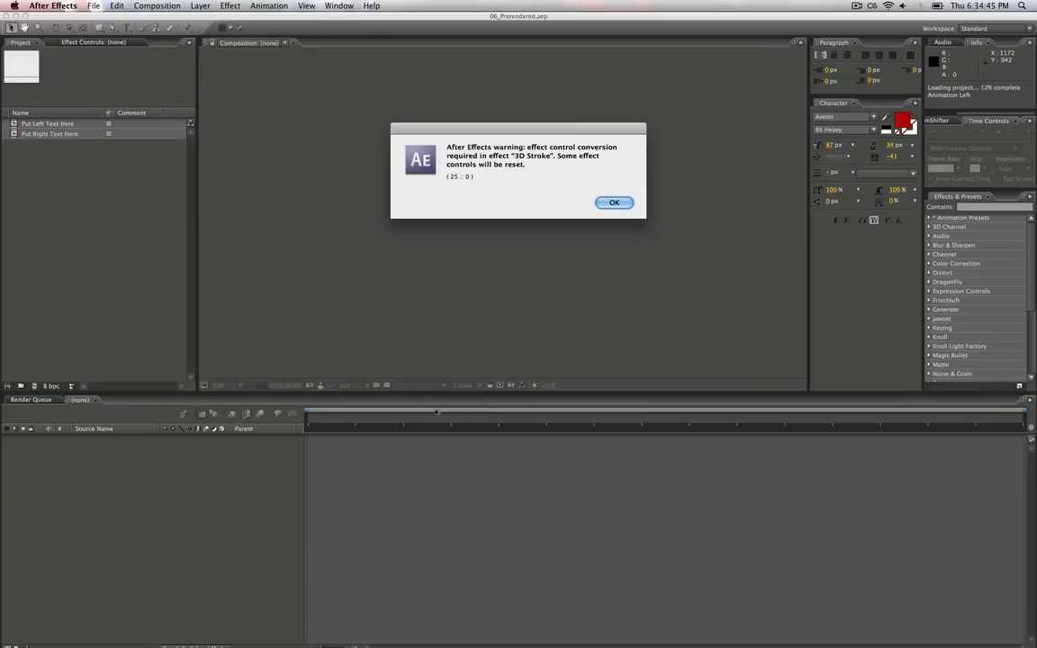
{"action": "left_click", "coordinate": [614, 202]}
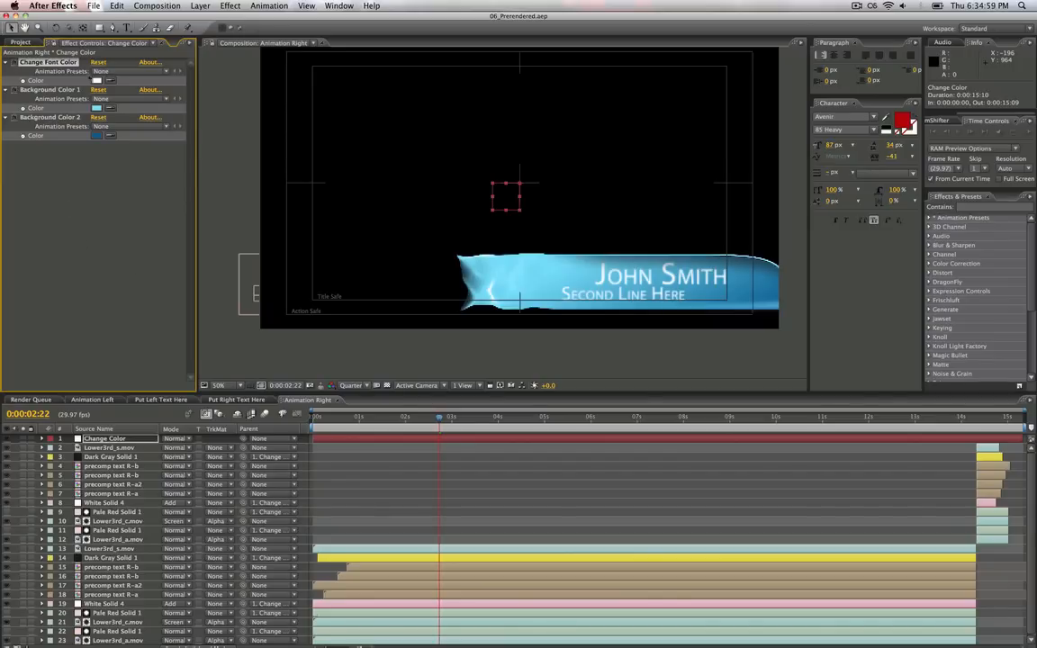
Step: Set the Change Color font color to red and Background Color 1 to light green
{"action": "left_click", "coordinate": [97, 80]}
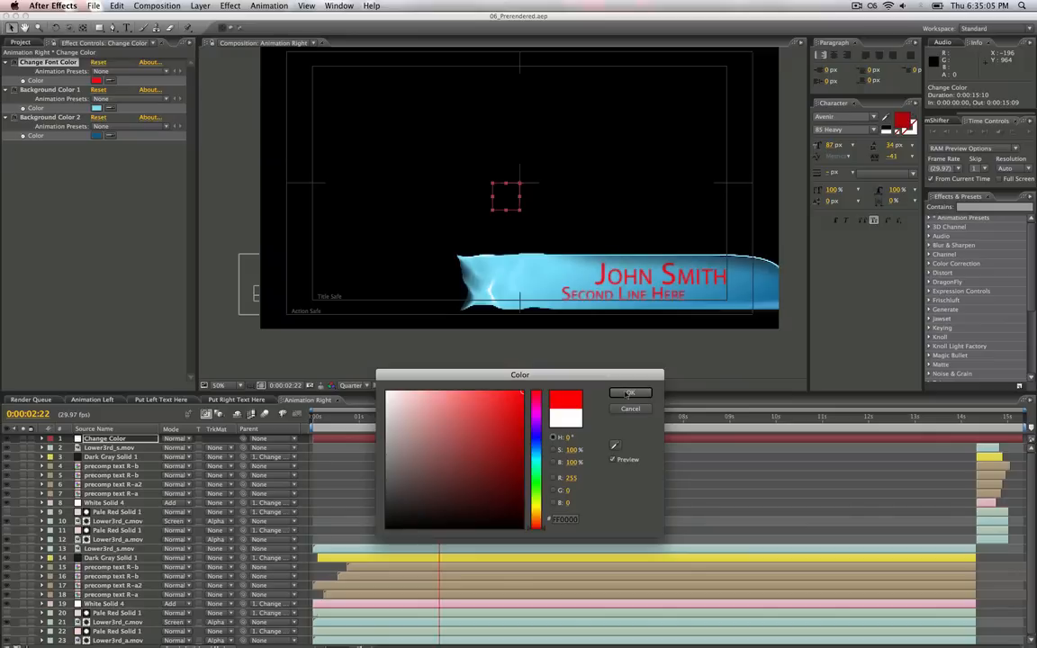
{"action": "left_click", "coordinate": [630, 393]}
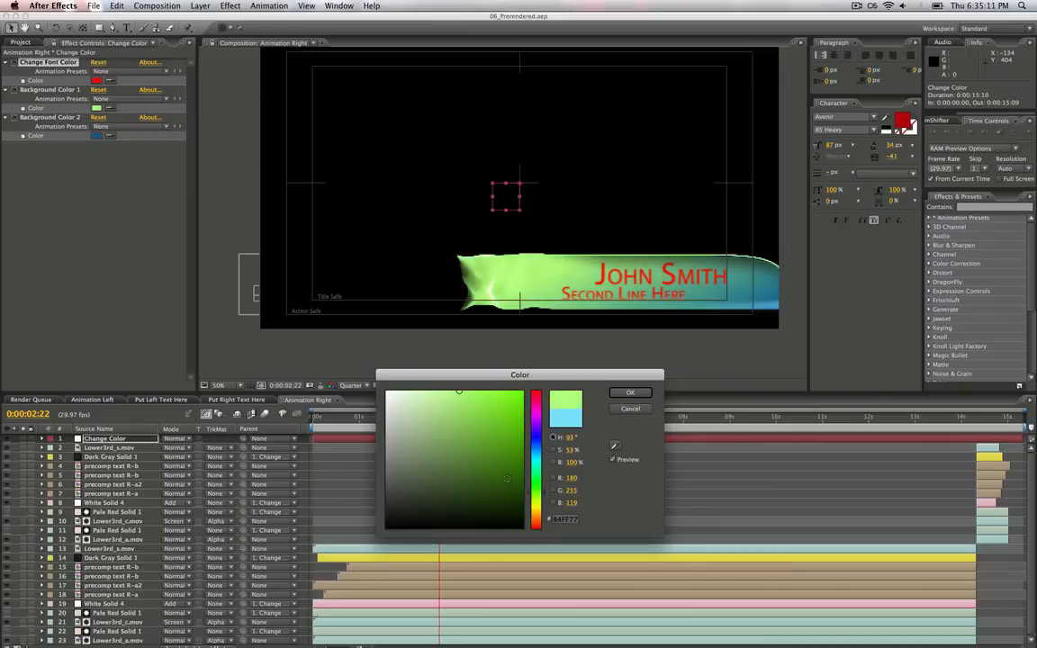
{"action": "left_click", "coordinate": [630, 392]}
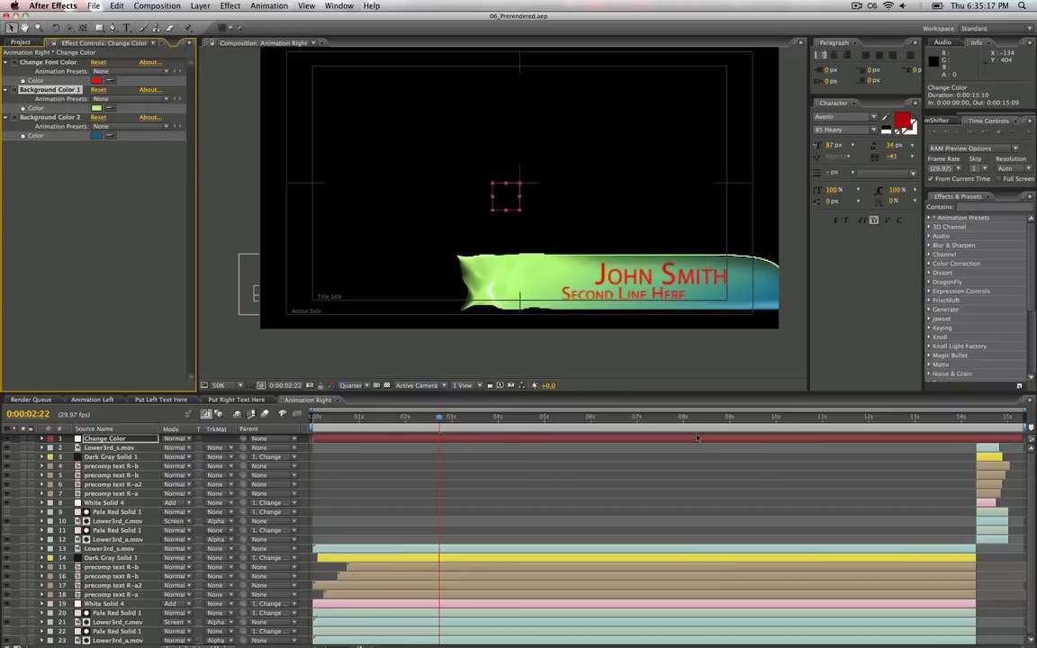
{"action": "mouse_move", "coordinate": [668, 499]}
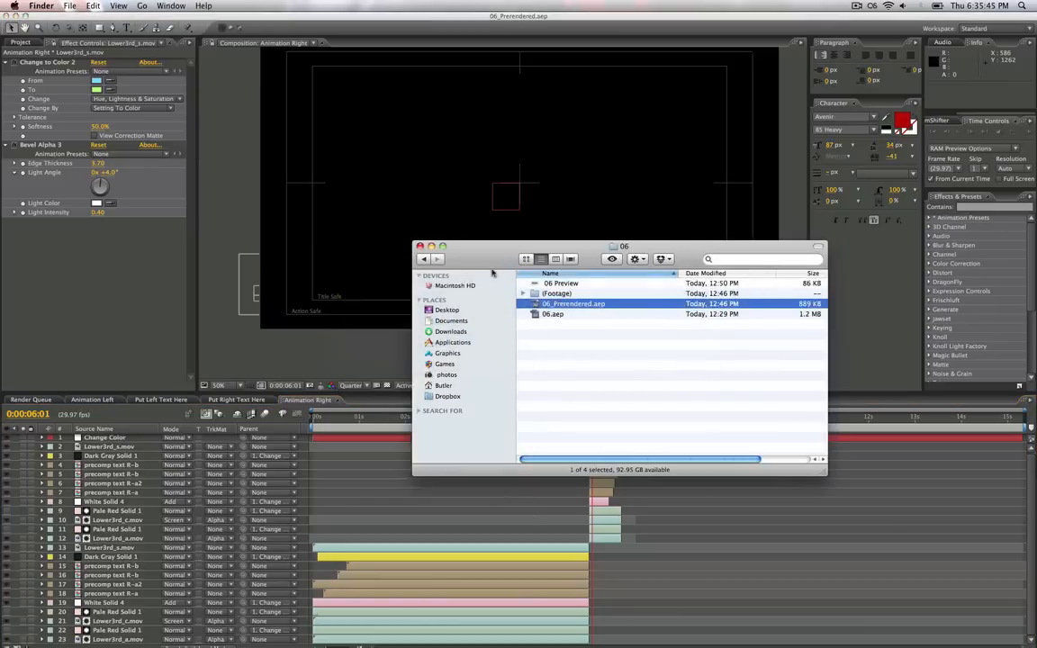
Step: Open the 05 template project containing the Animation Left ALL IN HD lower third
{"action": "left_click", "coordinate": [423, 259]}
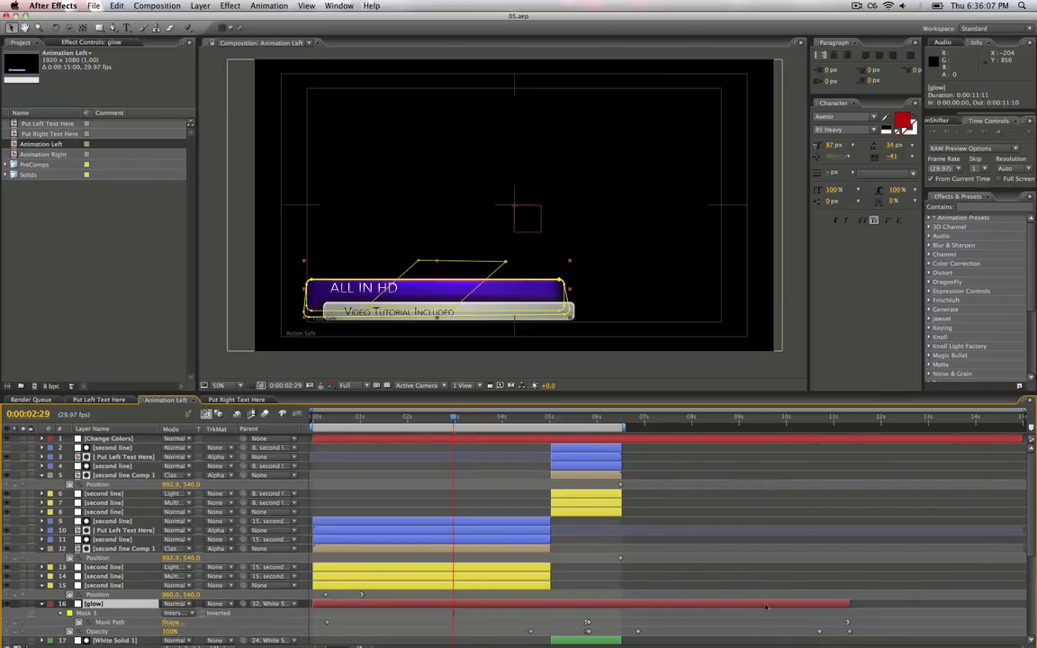
{"action": "mouse_move", "coordinate": [596, 586]}
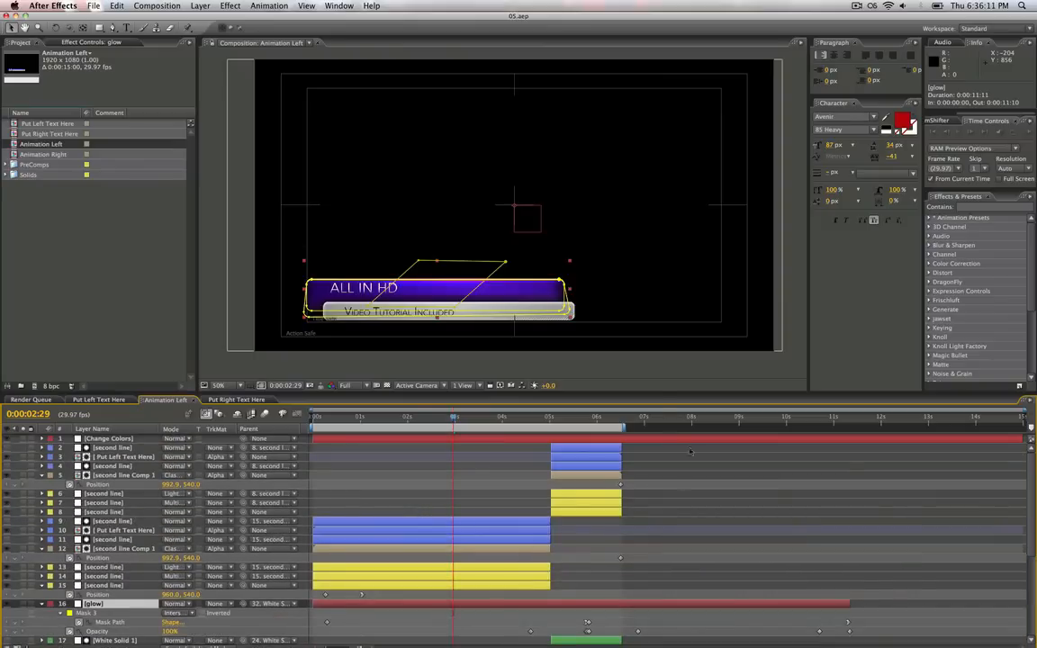
{"action": "mouse_move", "coordinate": [689, 451]}
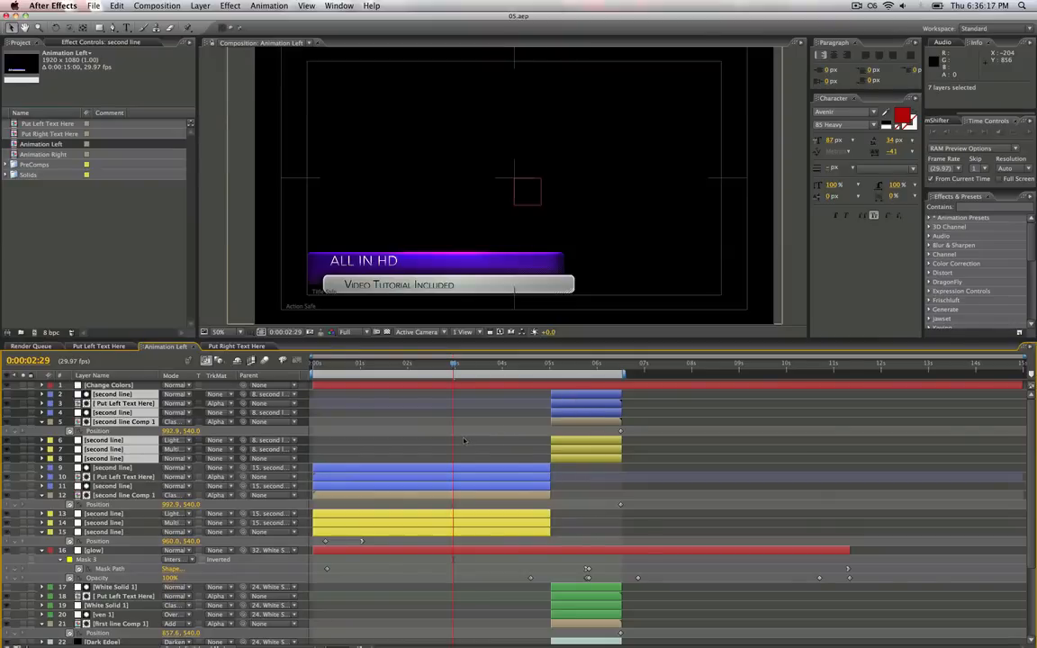
Step: Scroll the timeline through the outro layers 9–15 to extend them to about 8.5s
{"action": "scroll", "scroll_direction": "down", "scroll_amount": 3}
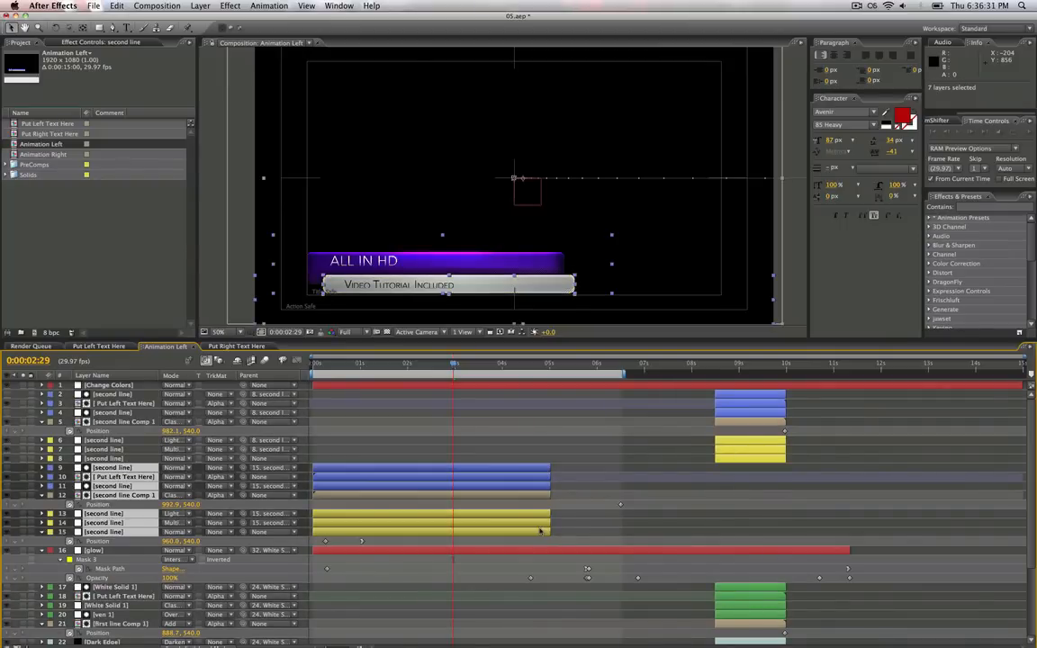
{"action": "scroll", "scroll_direction": "down", "scroll_amount": 3}
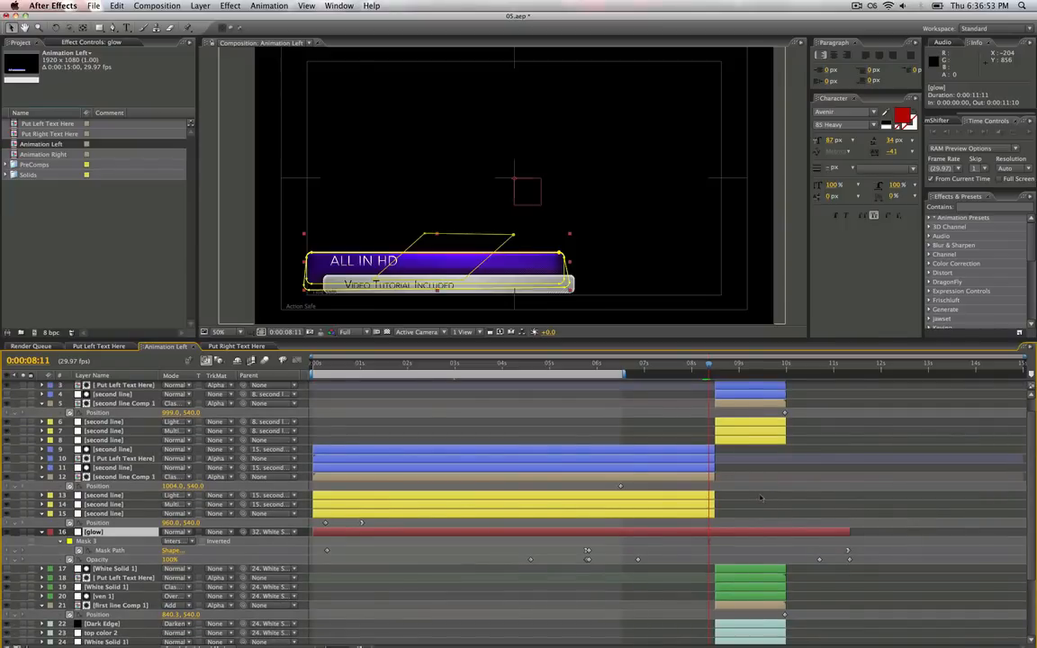
{"action": "mouse_move", "coordinate": [753, 434]}
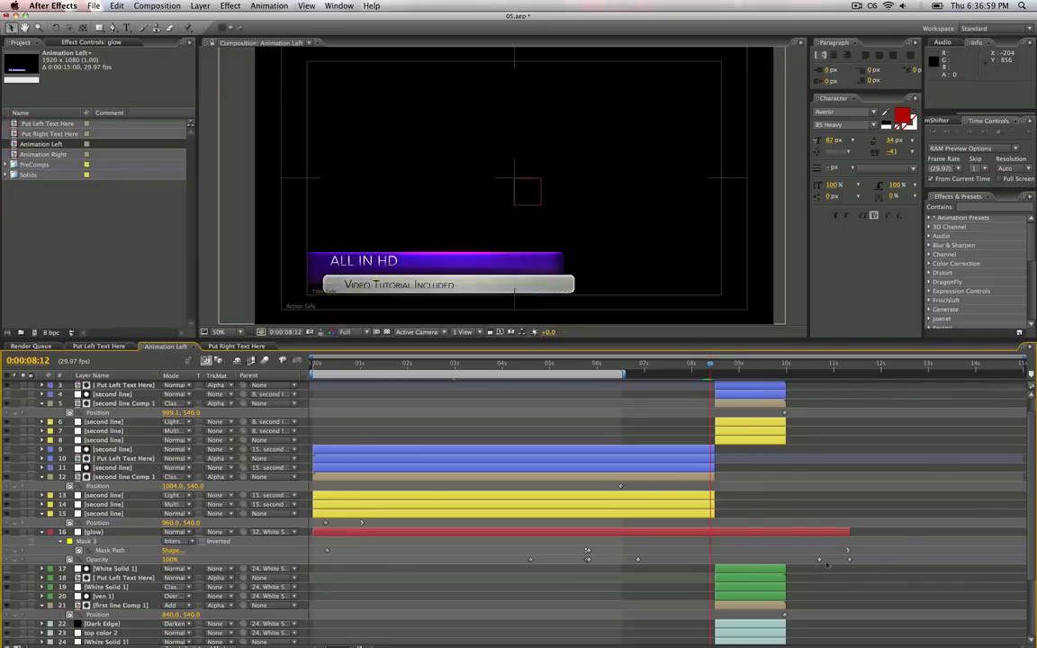
Step: Move the glow's opacity fade keyframes to ~8.5s, preview, and queue Animation Left for render
{"action": "left_click", "coordinate": [93, 531]}
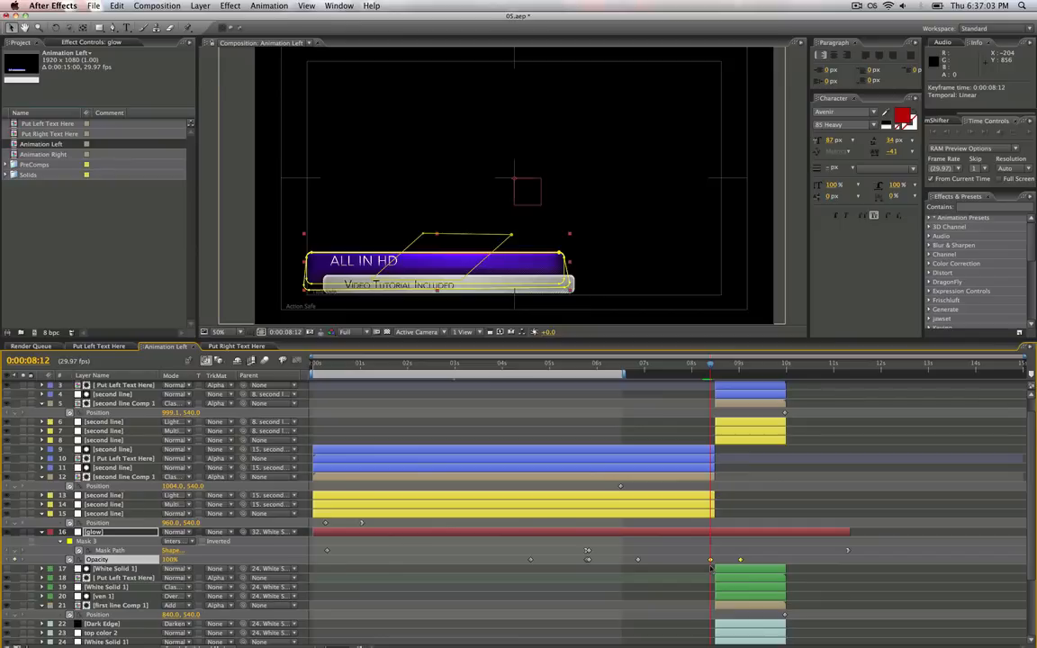
{"action": "mouse_move", "coordinate": [763, 302]}
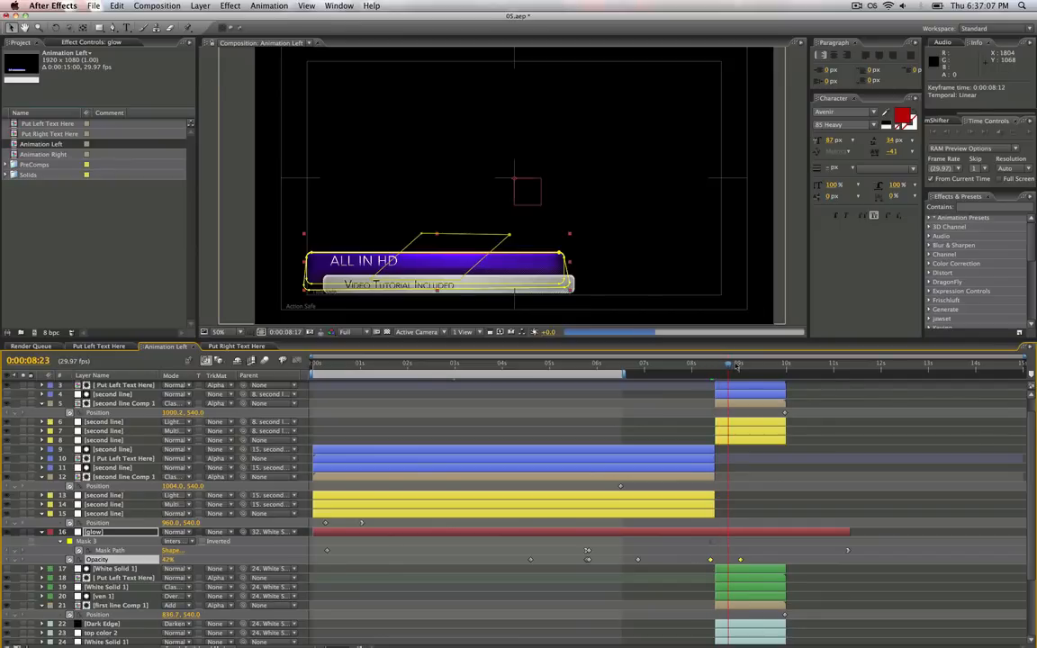
{"action": "left_click", "coordinate": [741, 362]}
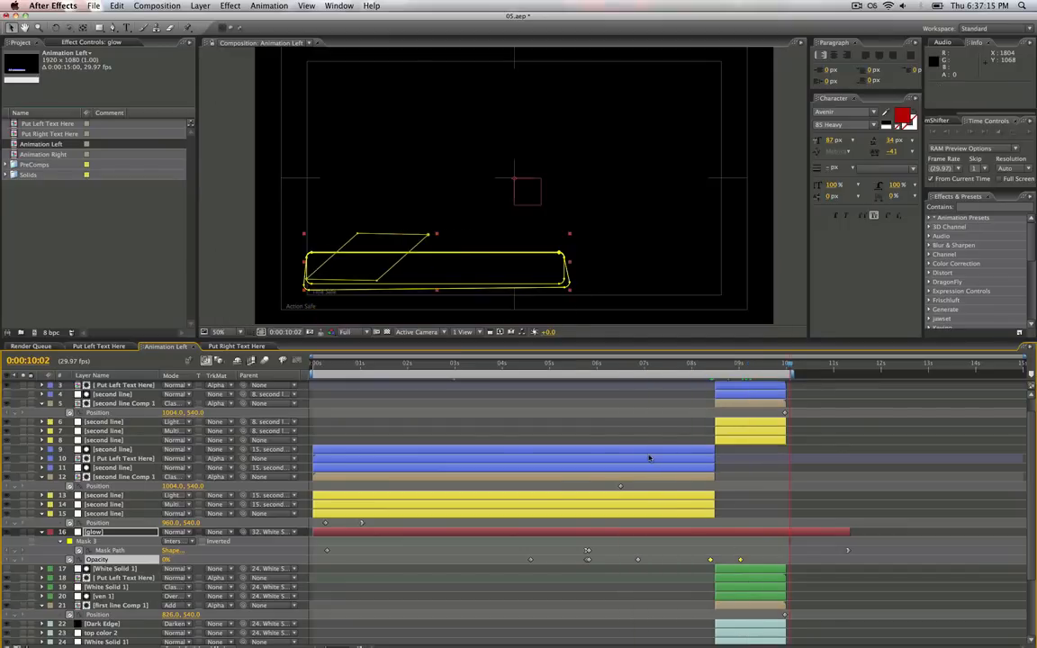
{"action": "left_click", "coordinate": [31, 346]}
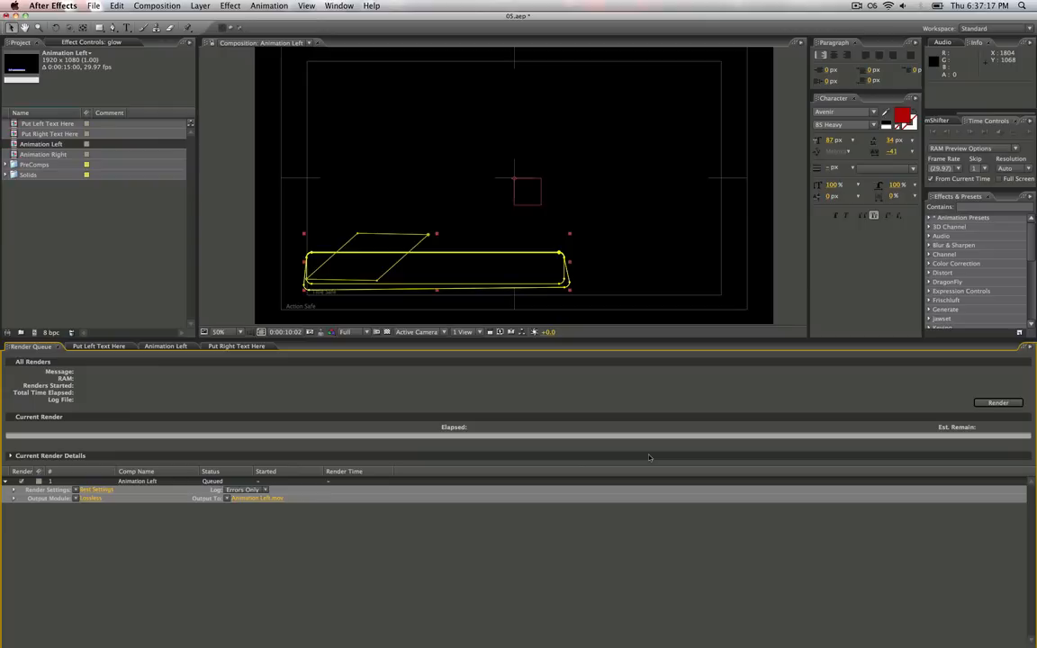